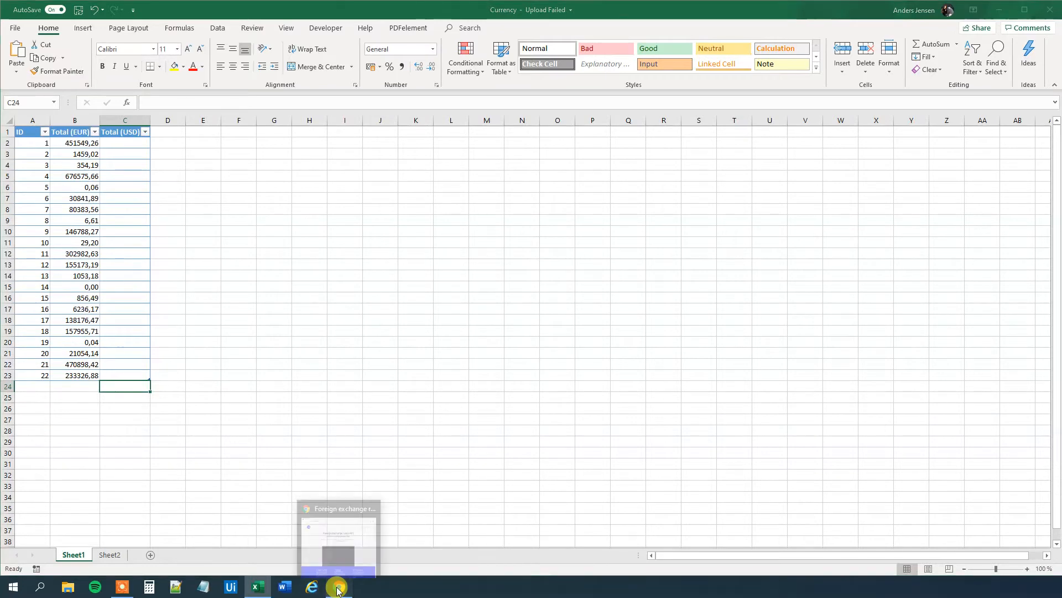
Bring Chrome to the front and scroll down the exchangeratesapi.io home page
{"action": "left_click", "coordinate": [337, 587]}
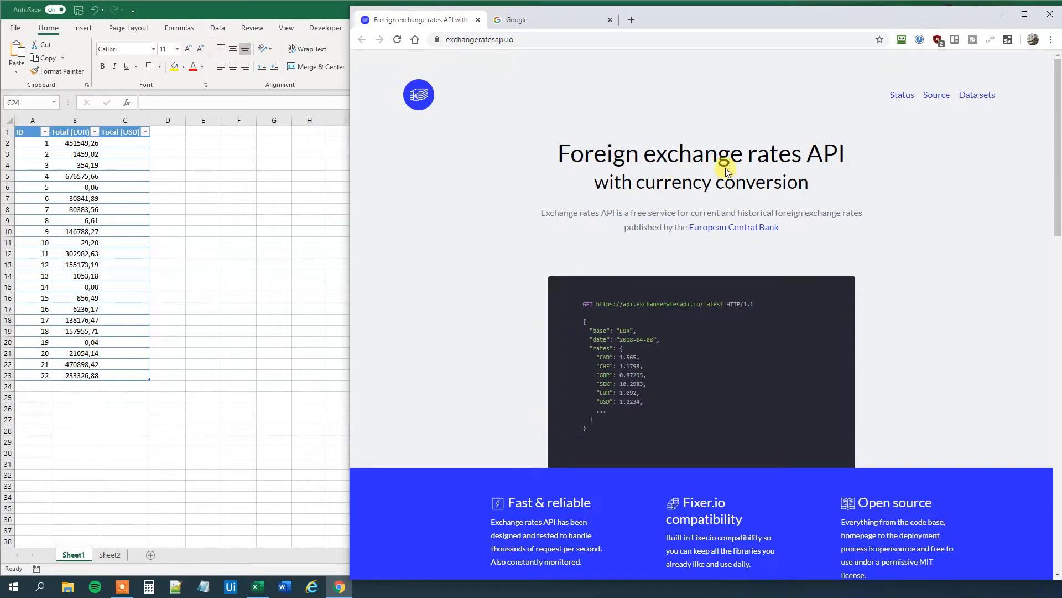
{"action": "mouse_move", "coordinate": [705, 205]}
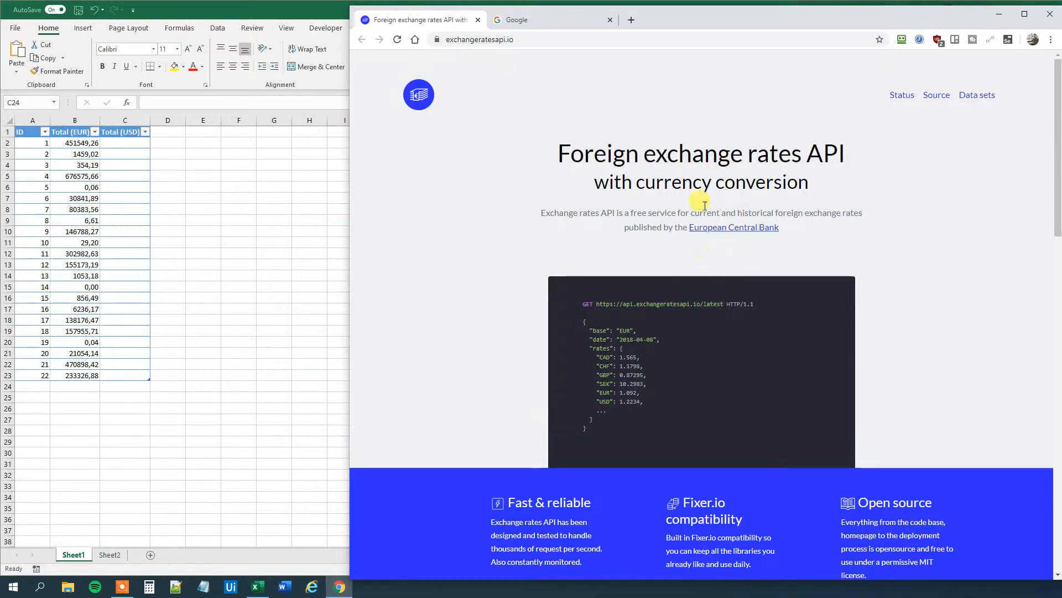
{"action": "mouse_move", "coordinate": [714, 207]}
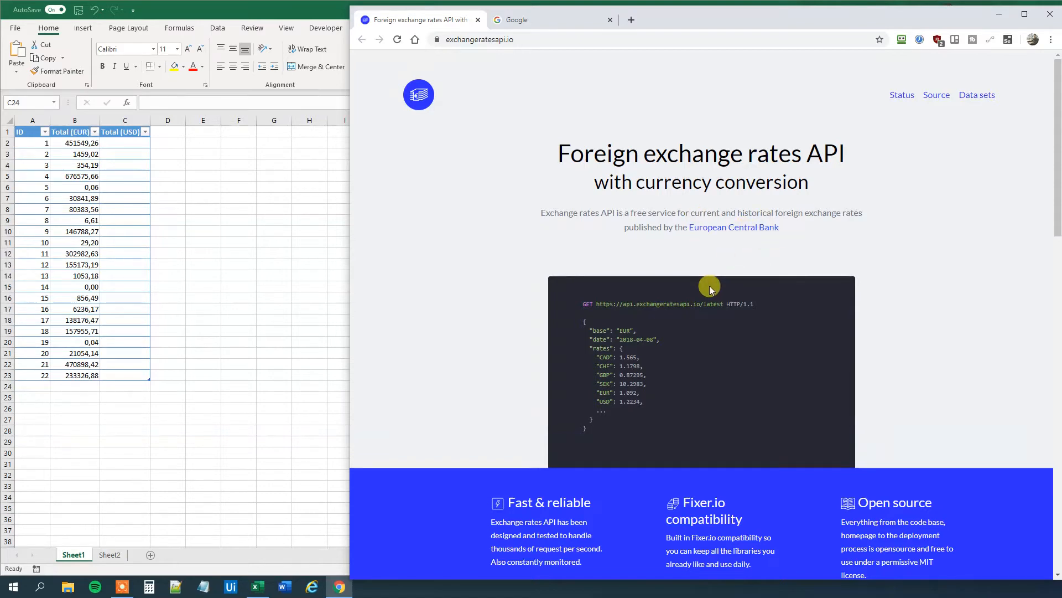
{"action": "scroll", "scroll_direction": "down", "scroll_amount": 3}
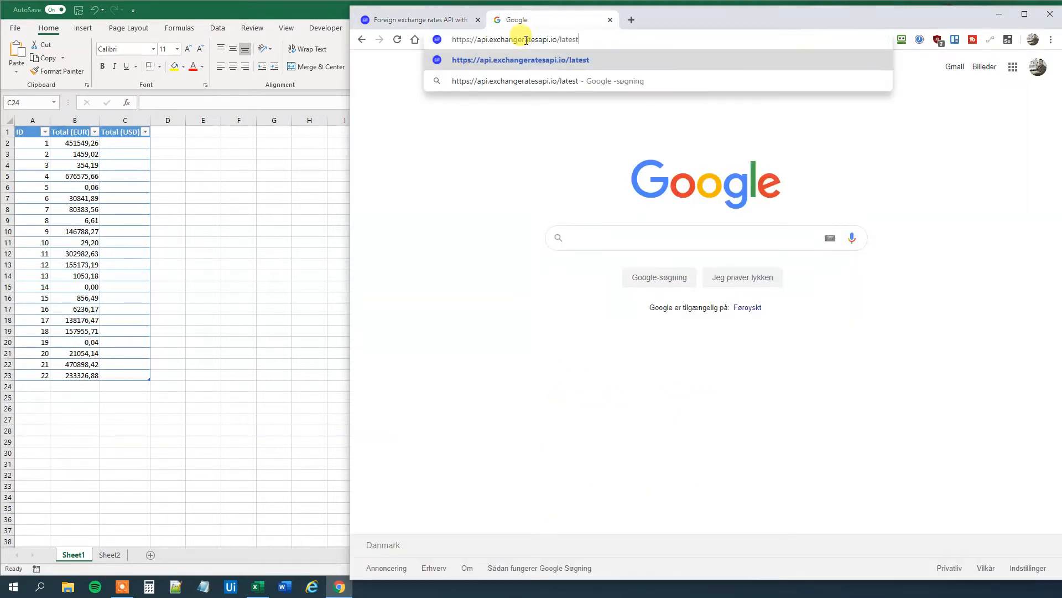
{"action": "key", "text": "enter"}
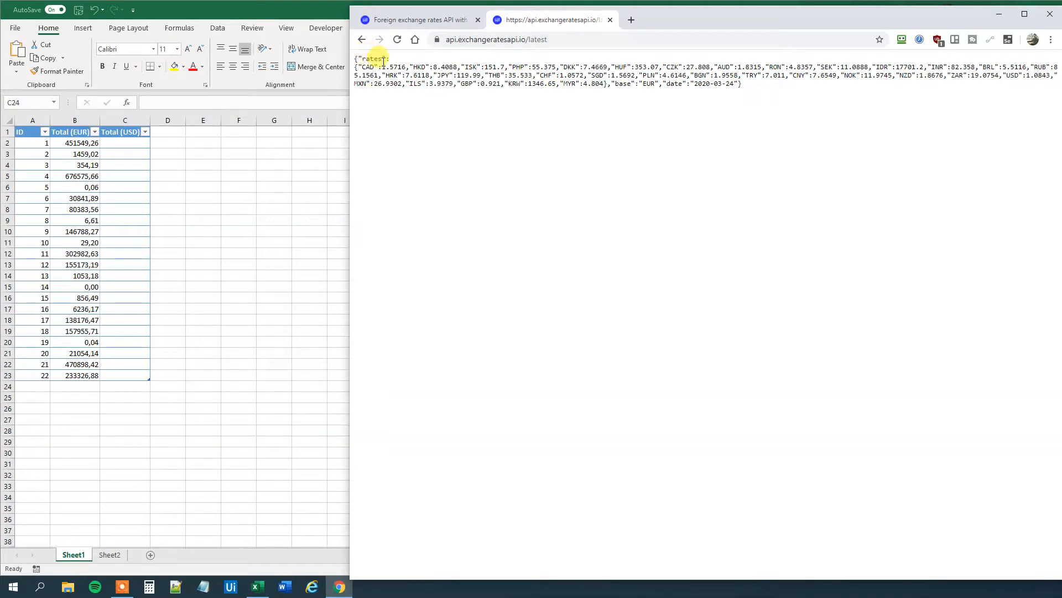
{"action": "left_click_drag", "start_coordinate": [370, 59], "coordinate": [595, 83]}
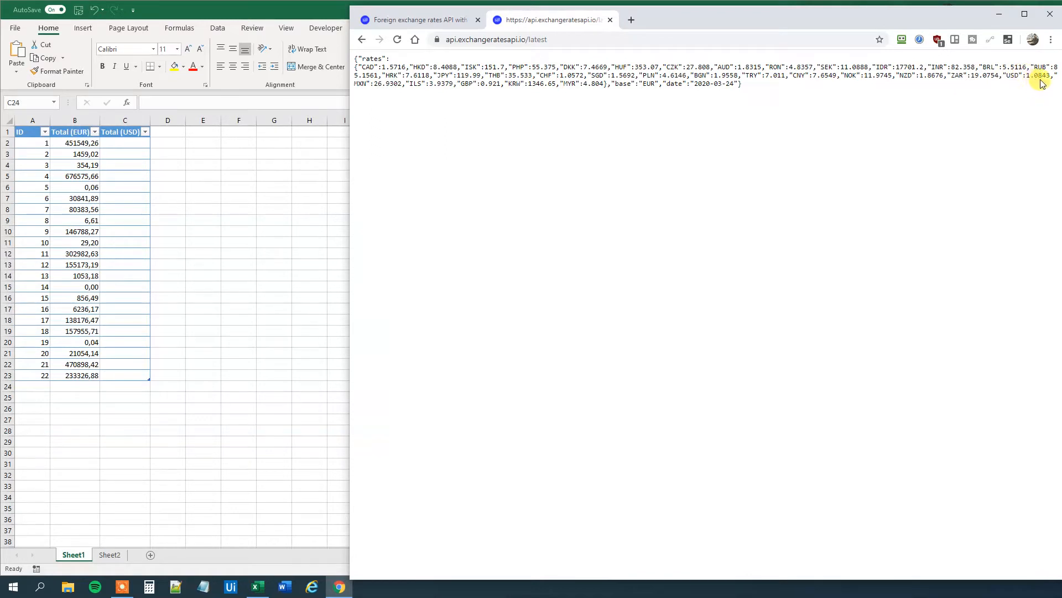
{"action": "double_click", "coordinate": [1011, 75]}
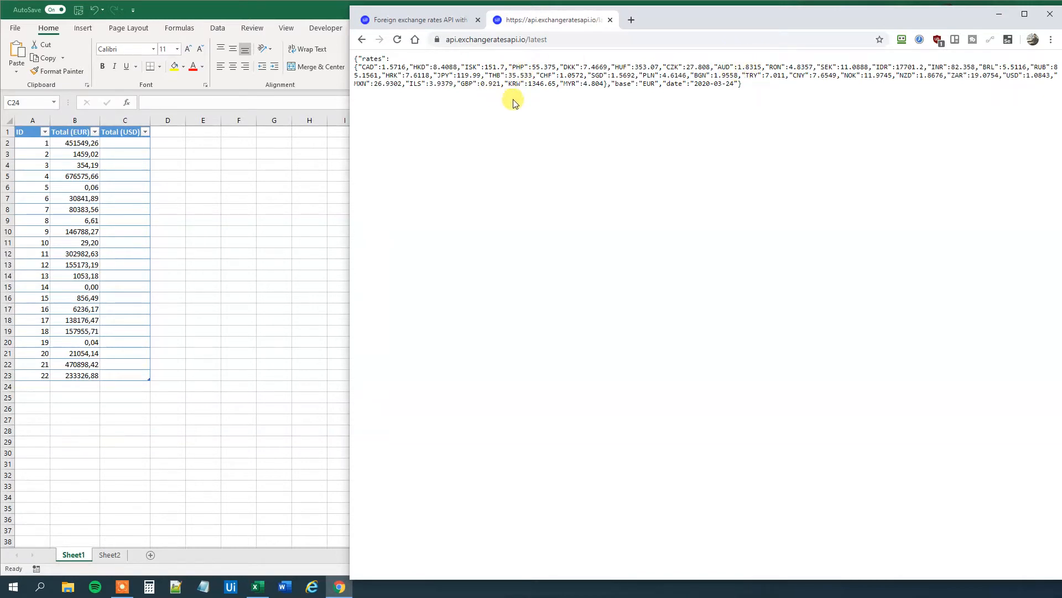
{"action": "mouse_move", "coordinate": [690, 107]}
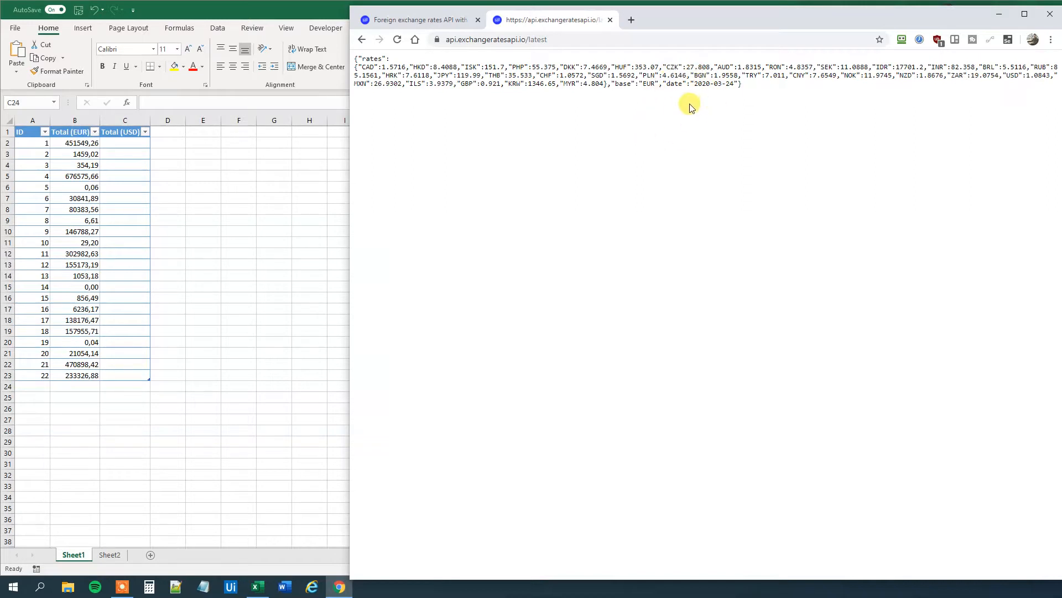
{"action": "mouse_move", "coordinate": [804, 88]}
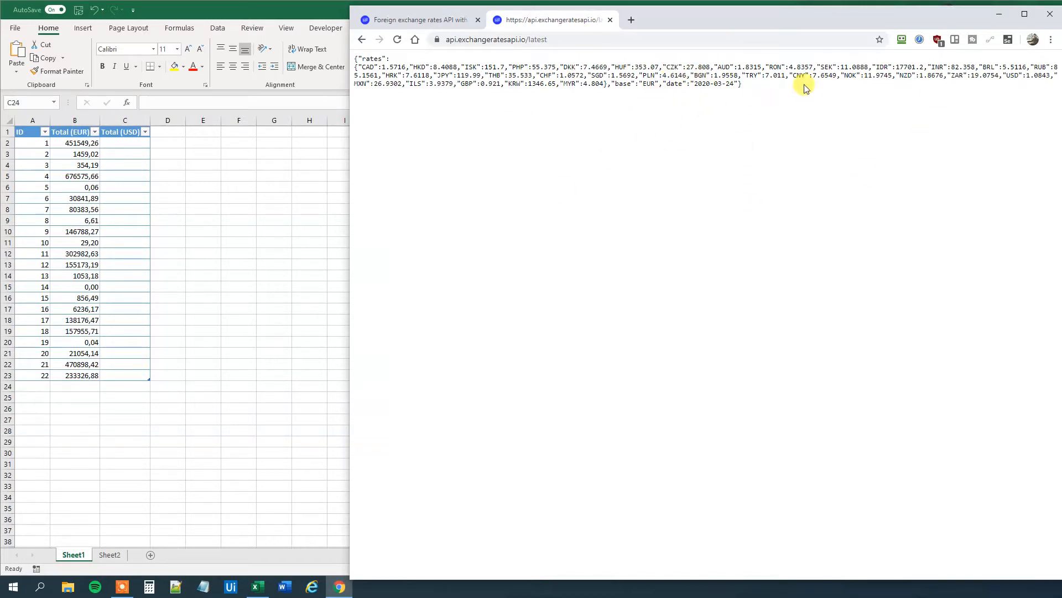
{"action": "mouse_move", "coordinate": [691, 103]}
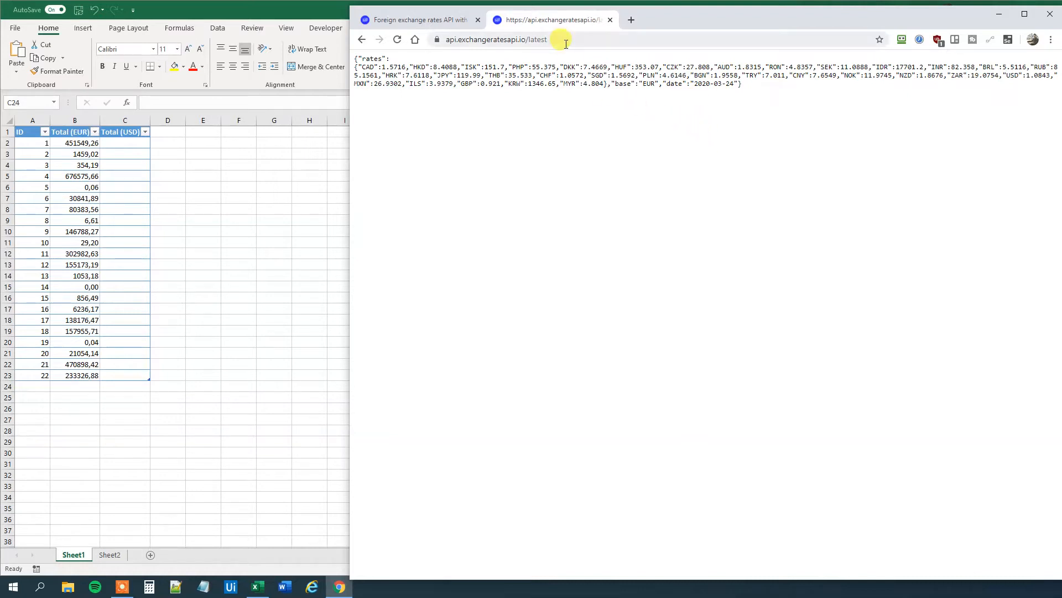
{"action": "left_click", "coordinate": [495, 39]}
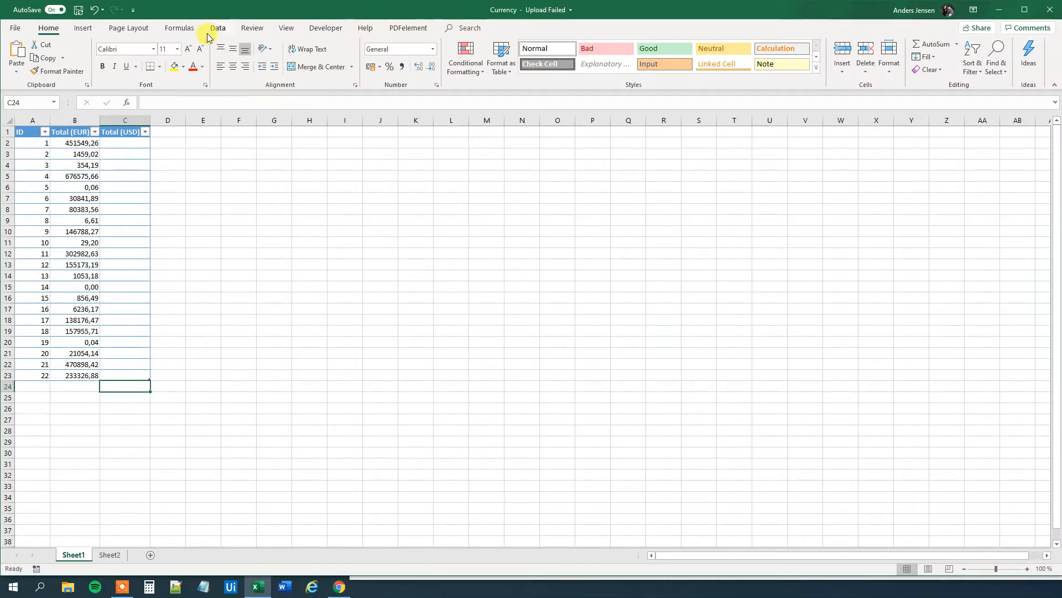
{"action": "left_click", "coordinate": [217, 27]}
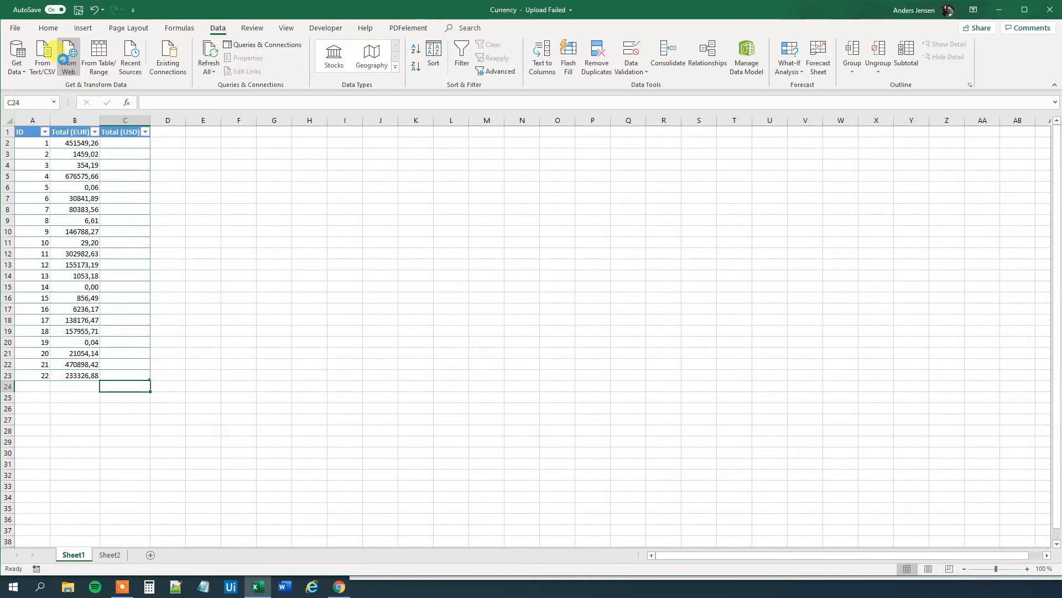
{"action": "left_click", "coordinate": [67, 55]}
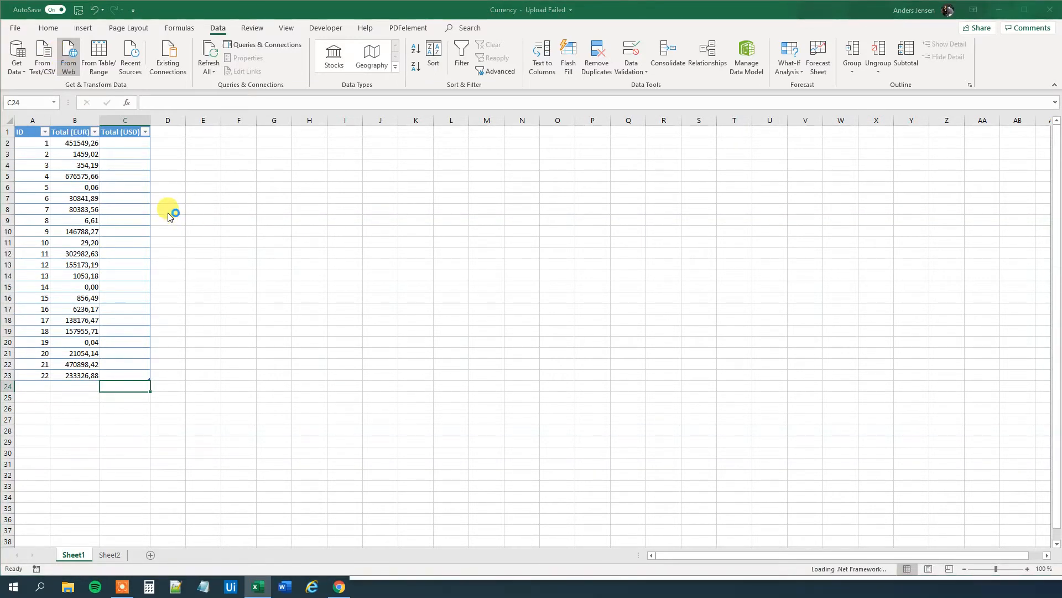
{"action": "left_click", "coordinate": [68, 56]}
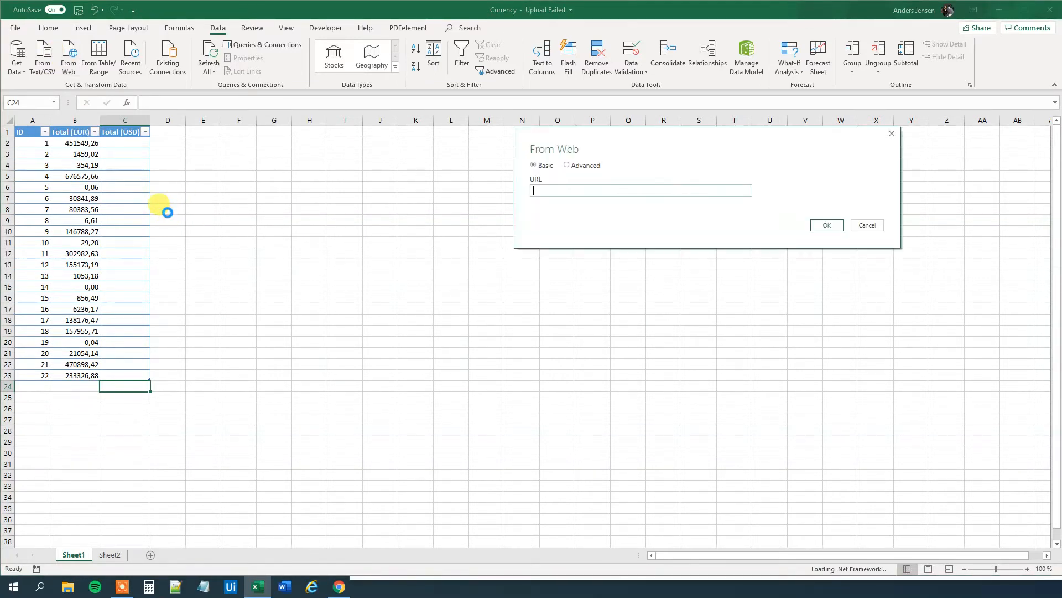
{"action": "type", "text": "https://api.exchangeratesapi.io/latest"}
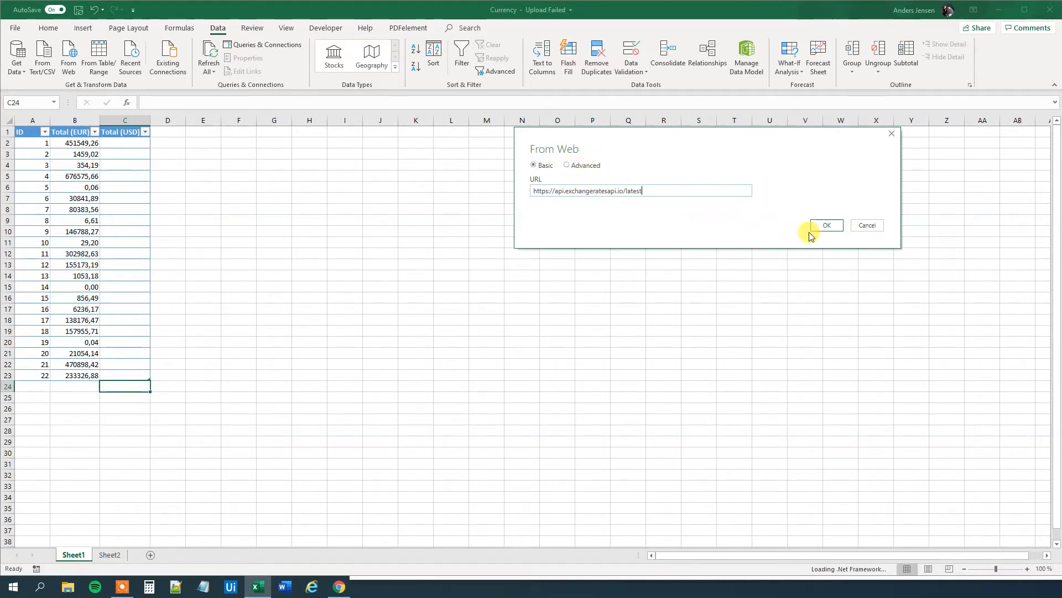
{"action": "left_click", "coordinate": [825, 224]}
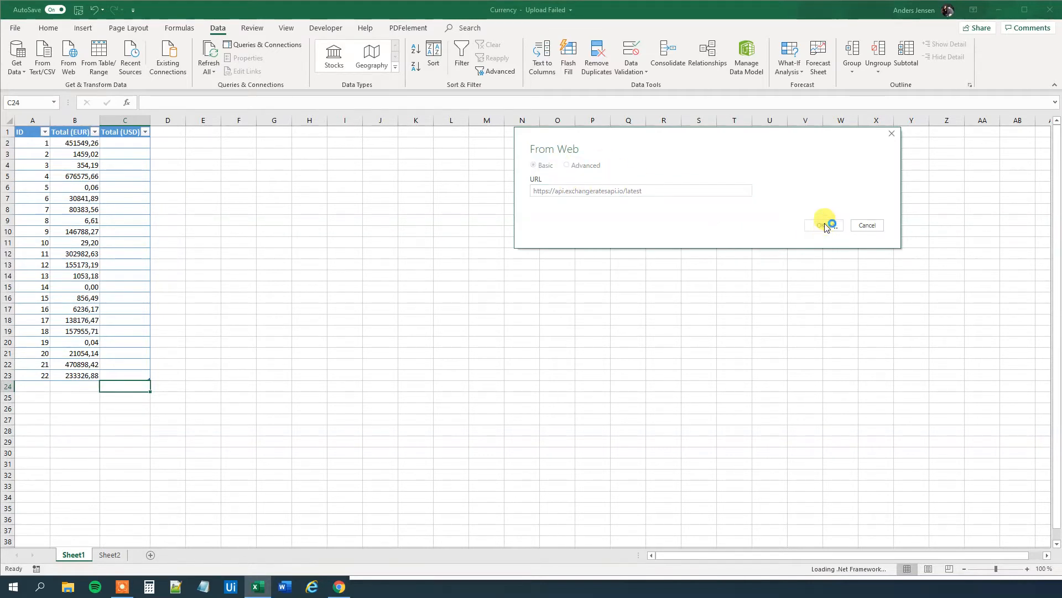
{"action": "left_click", "coordinate": [822, 225]}
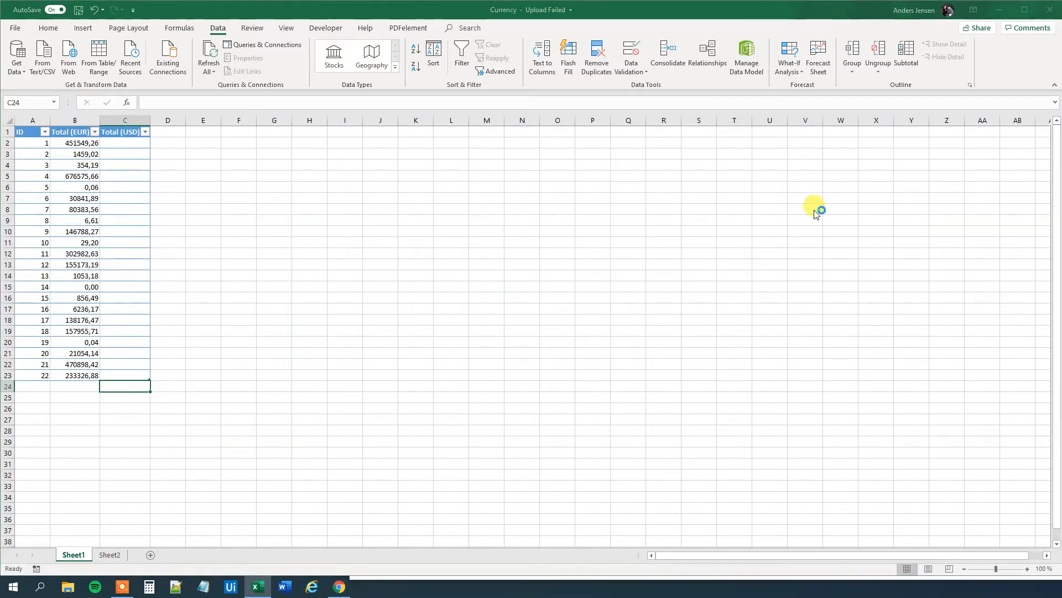
{"action": "mouse_move", "coordinate": [840, 226]}
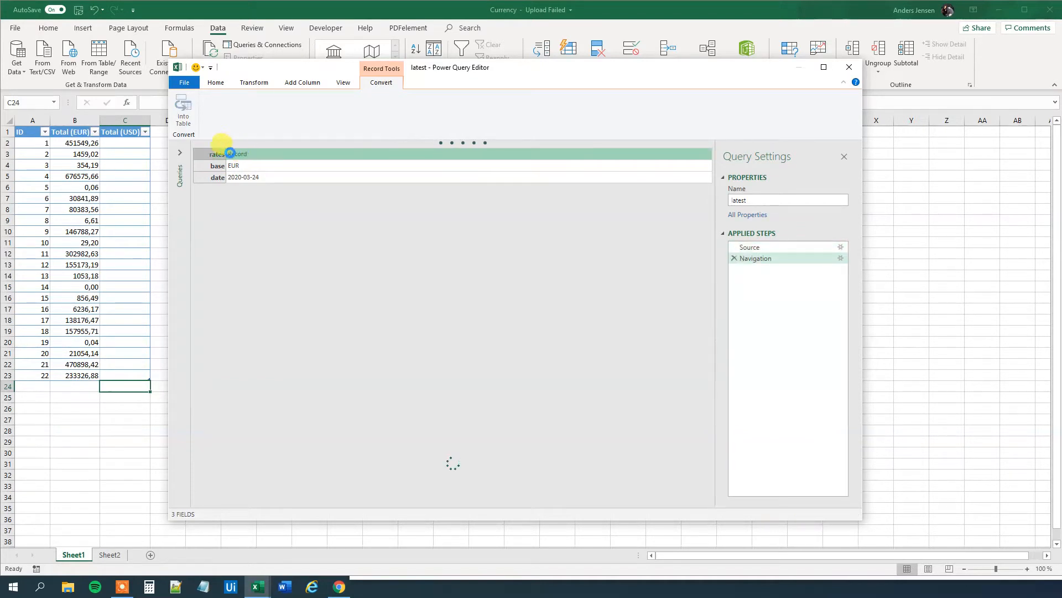
Drill into the rates record, convert it Into Table, and Close & Load the 32-row table
{"action": "left_click", "coordinate": [239, 154]}
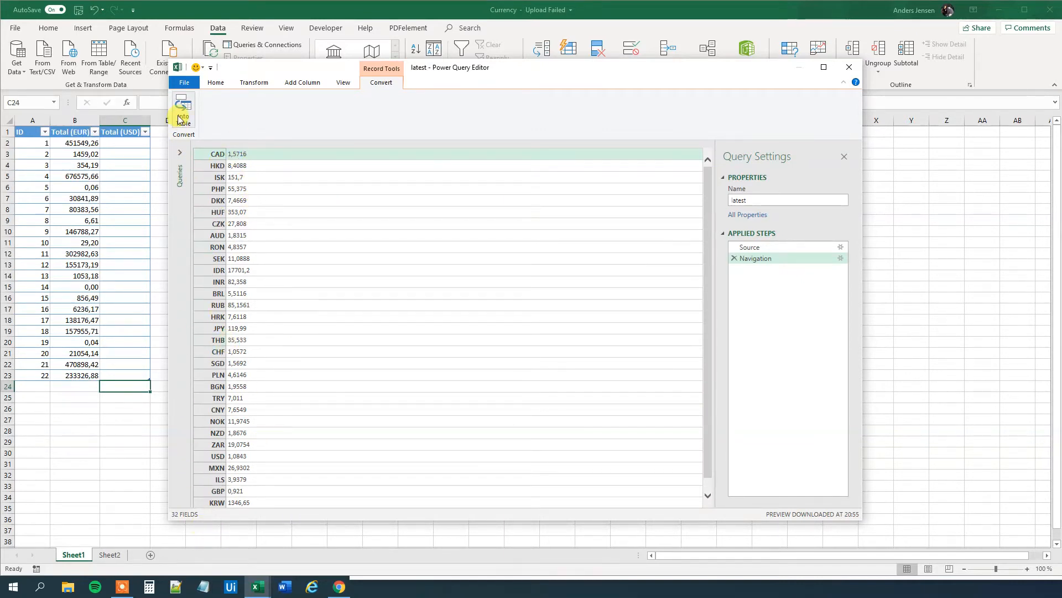
{"action": "left_click", "coordinate": [182, 110]}
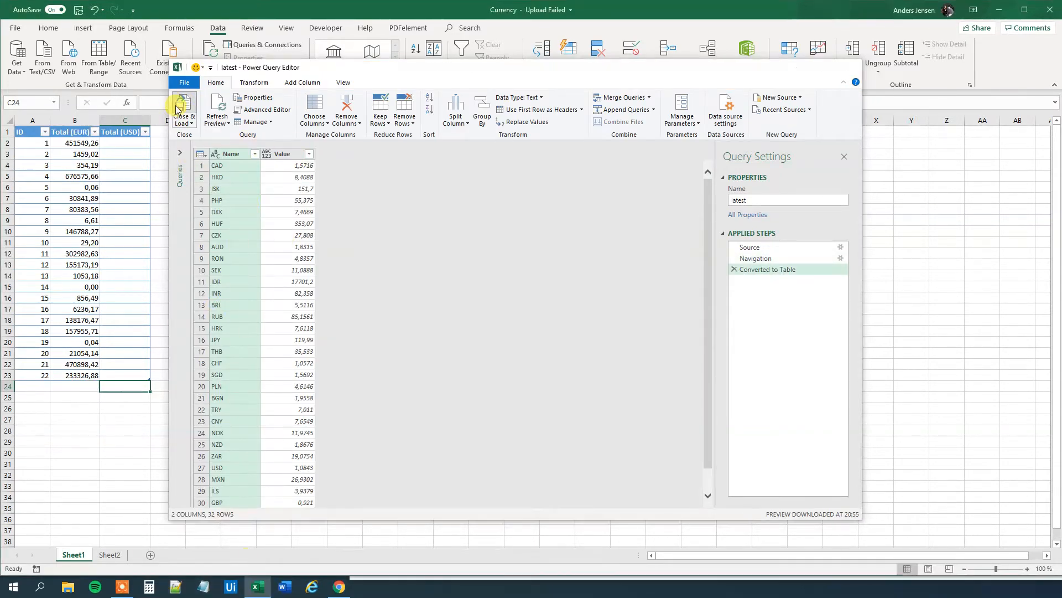
{"action": "left_click", "coordinate": [183, 108]}
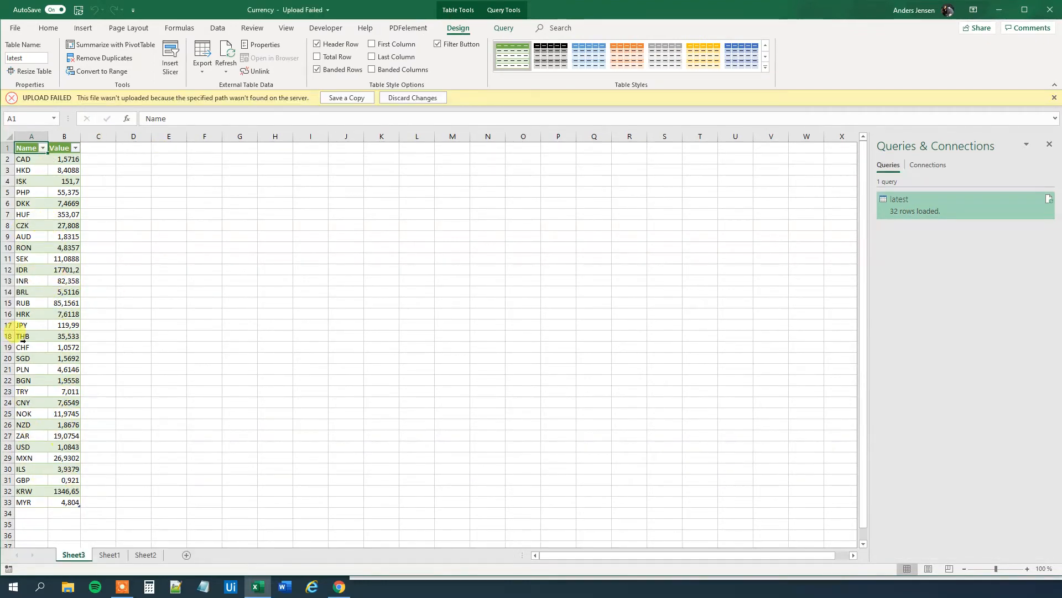
Rename the new rates sheet to 'Rates w Base EUR'
{"action": "right_click", "coordinate": [74, 554]}
{"action": "type", "text": "Rates w Base EUR"}
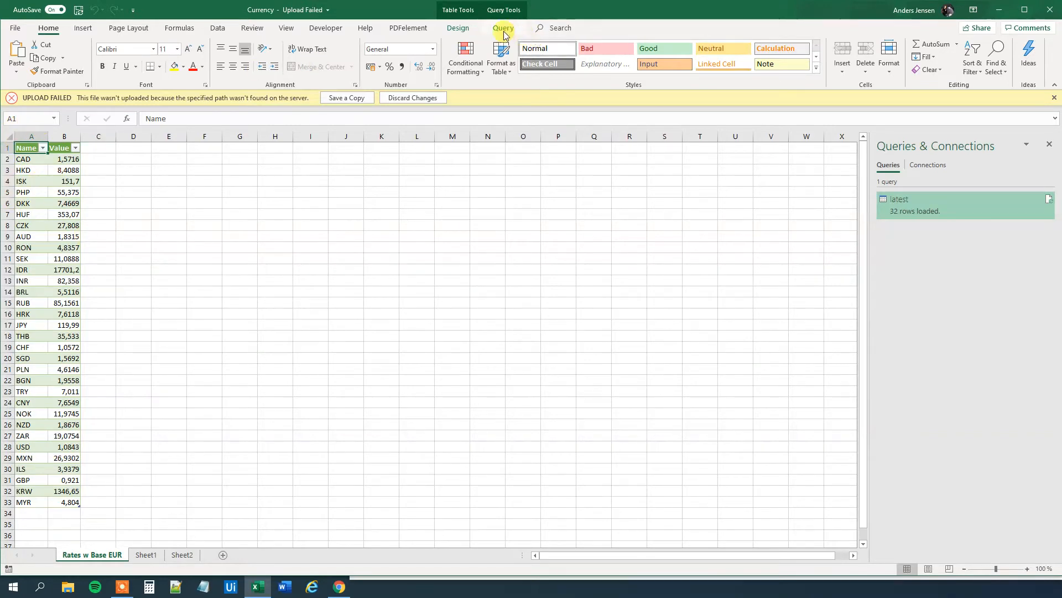
In the latest query's properties, shorten the 'Refresh every' interval in minutes and confirm
{"action": "left_click", "coordinate": [503, 28]}
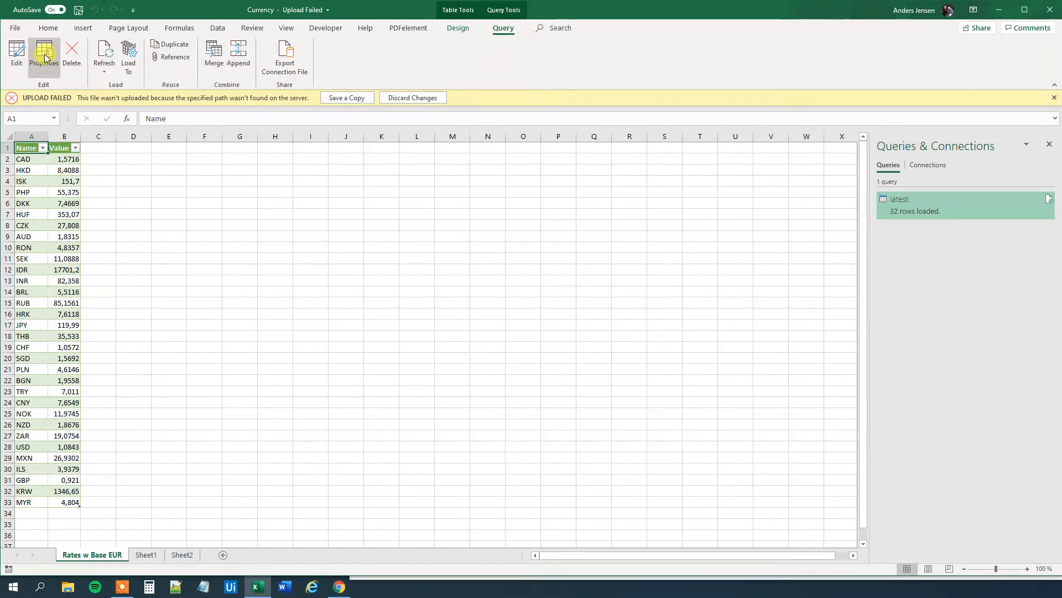
{"action": "left_click", "coordinate": [43, 57]}
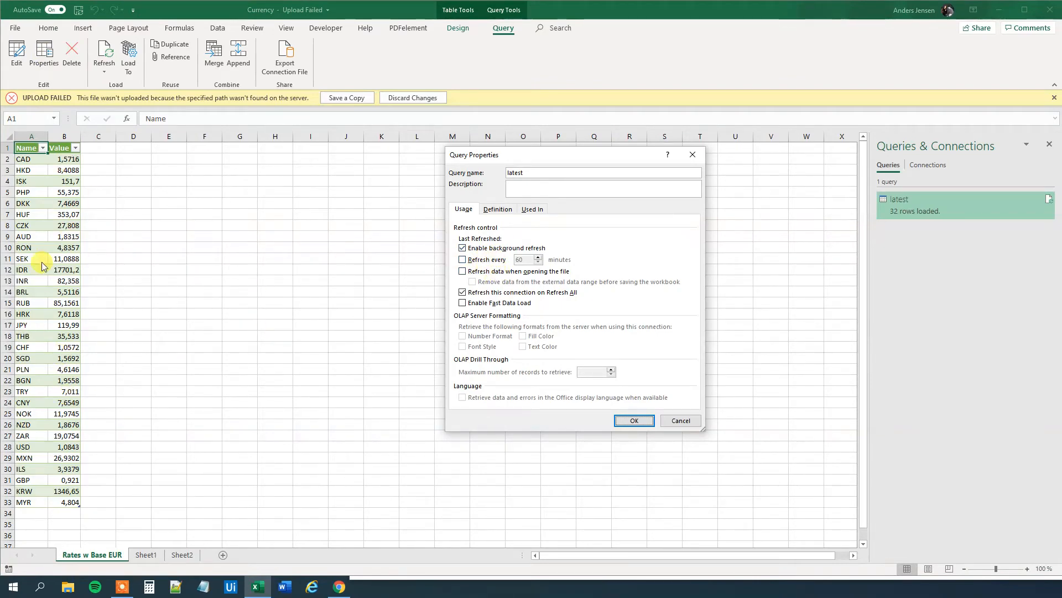
{"action": "mouse_move", "coordinate": [268, 386]}
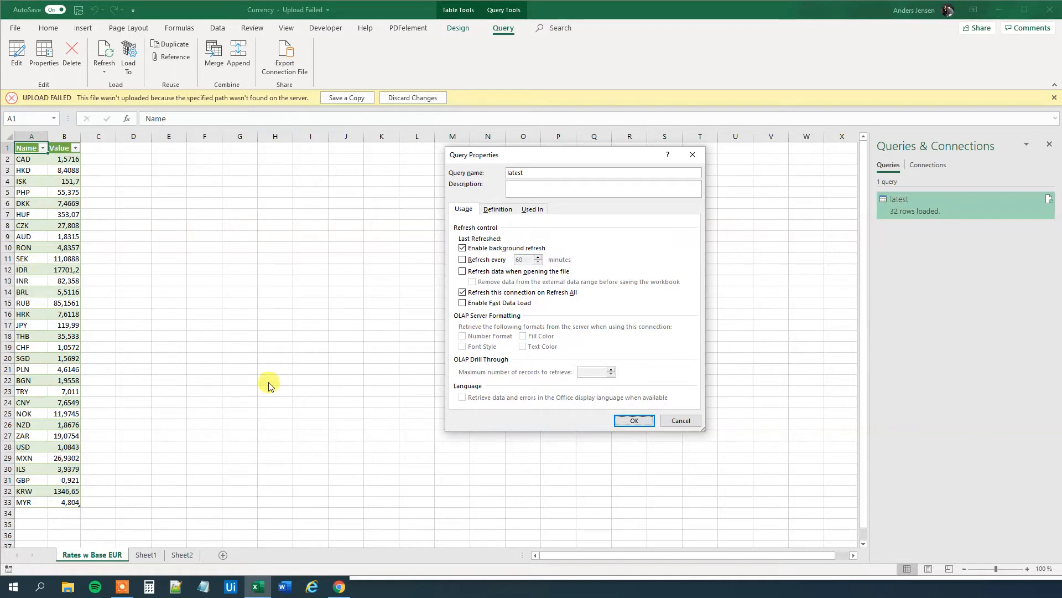
{"action": "left_click", "coordinate": [463, 259]}
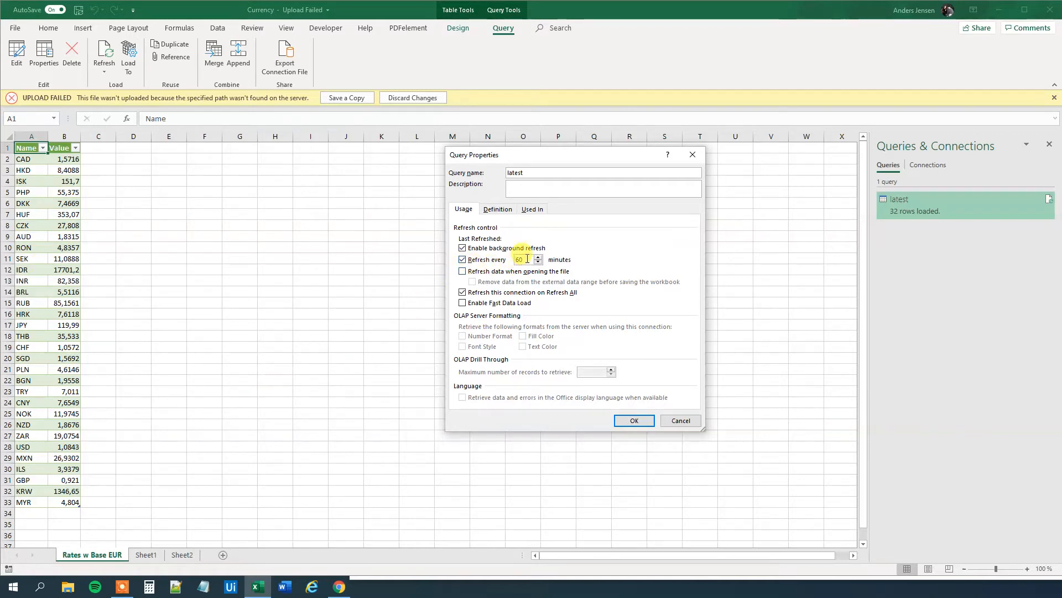
{"action": "type", "text": "10"}
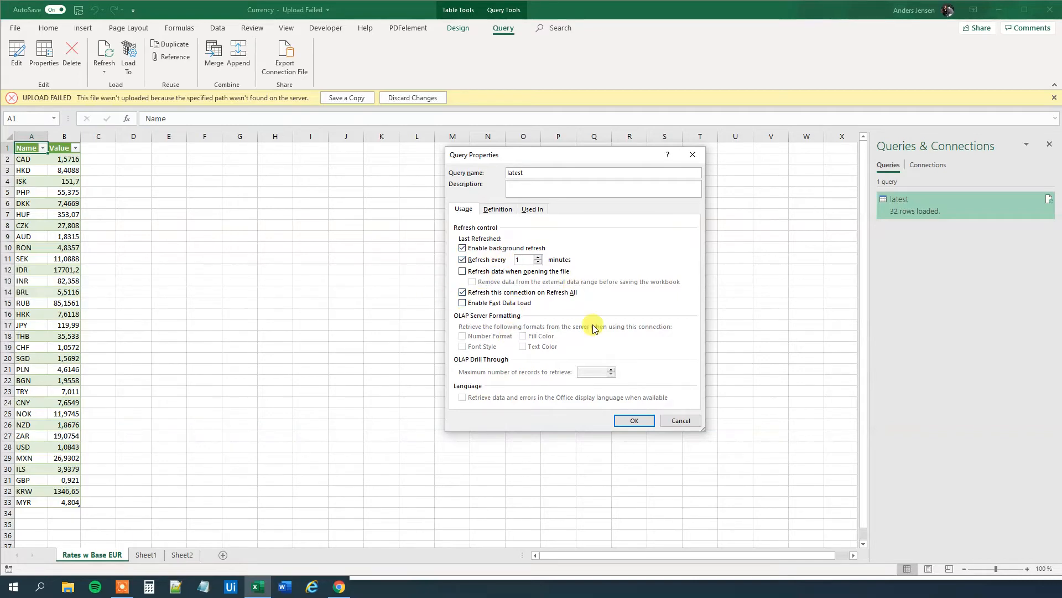
{"action": "left_click", "coordinate": [602, 188]}
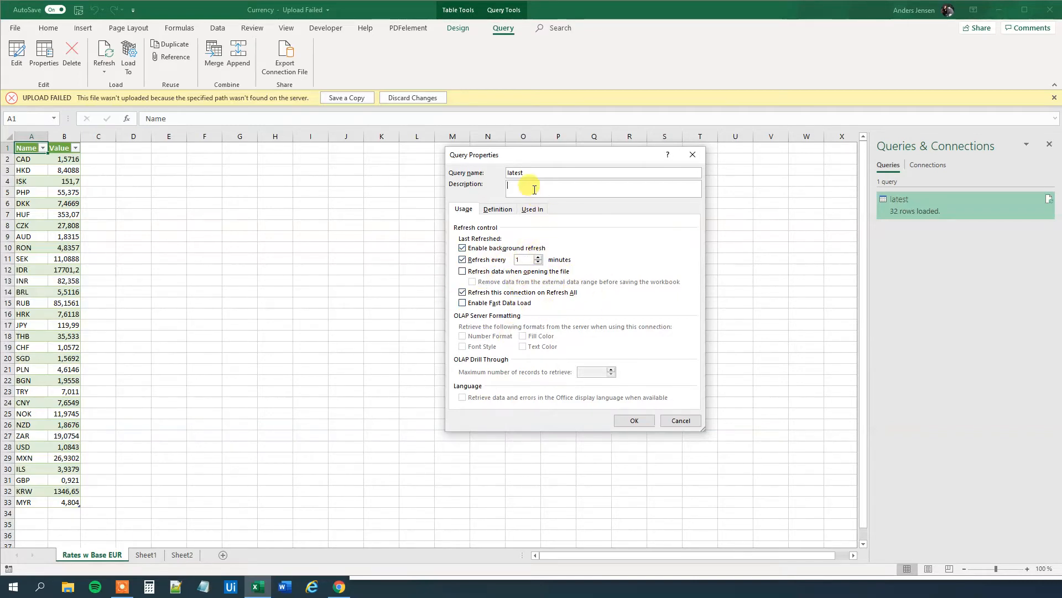
{"action": "left_click", "coordinate": [633, 421]}
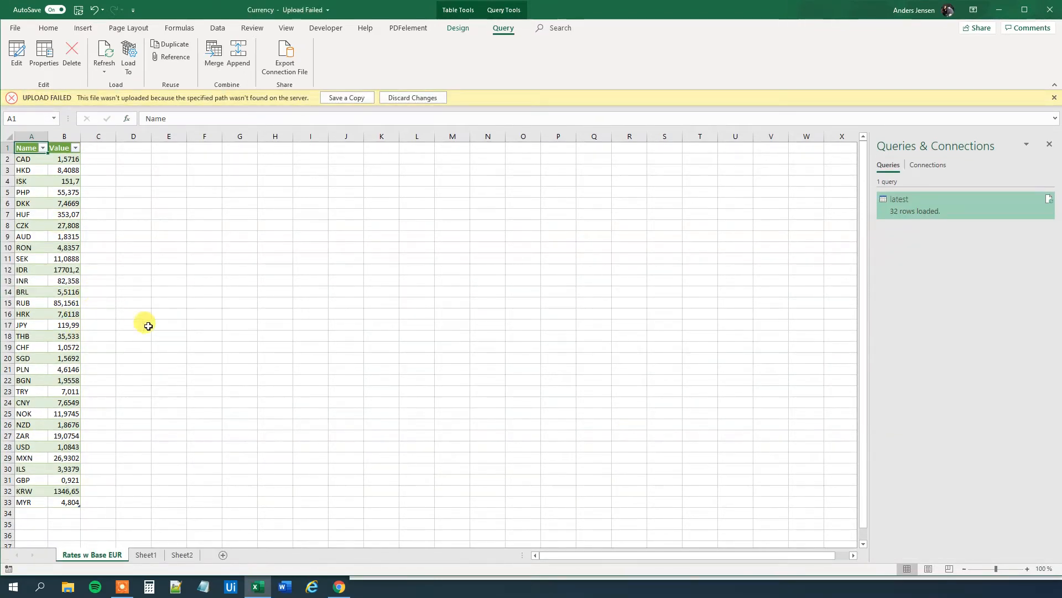
In Sheet1 C2 enter =[@[Total (EUR)]]*'Rates w Base EUR'!$B$28 so the Total (USD) column fills
{"action": "left_click", "coordinate": [146, 555]}
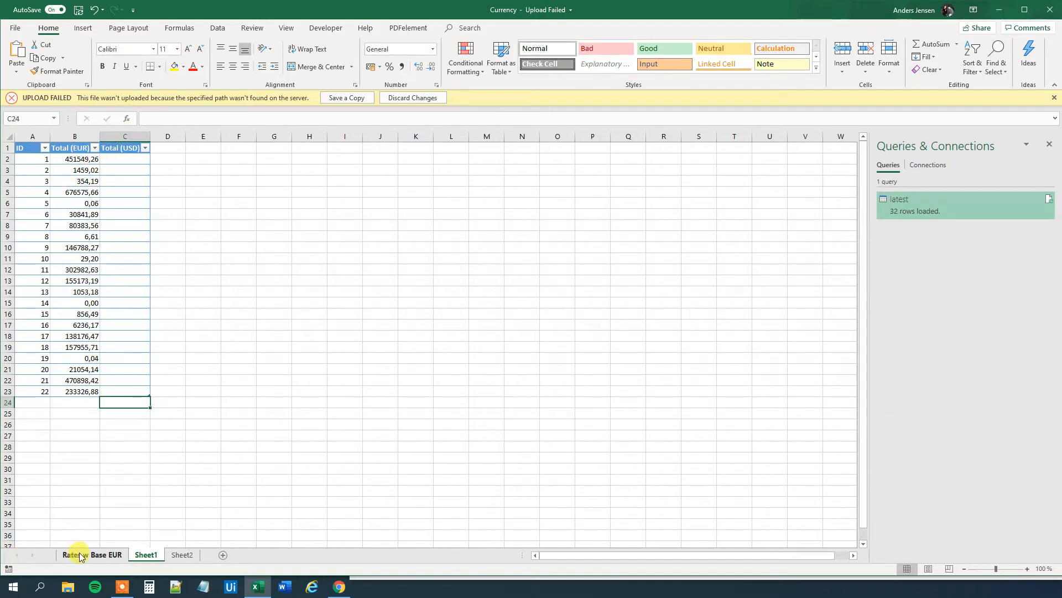
{"action": "left_click", "coordinate": [92, 555]}
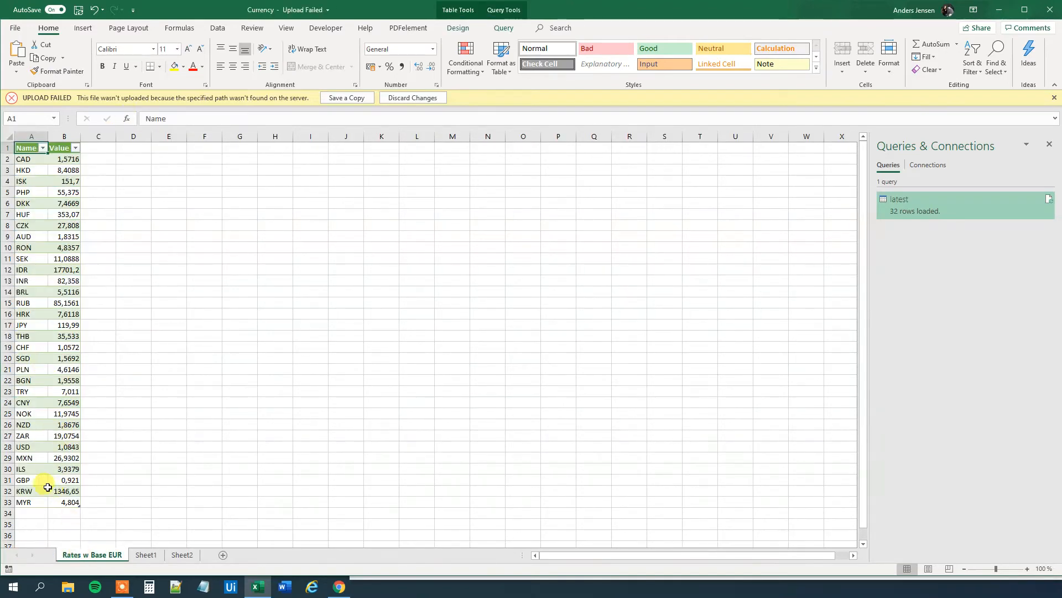
{"action": "left_click", "coordinate": [146, 555]}
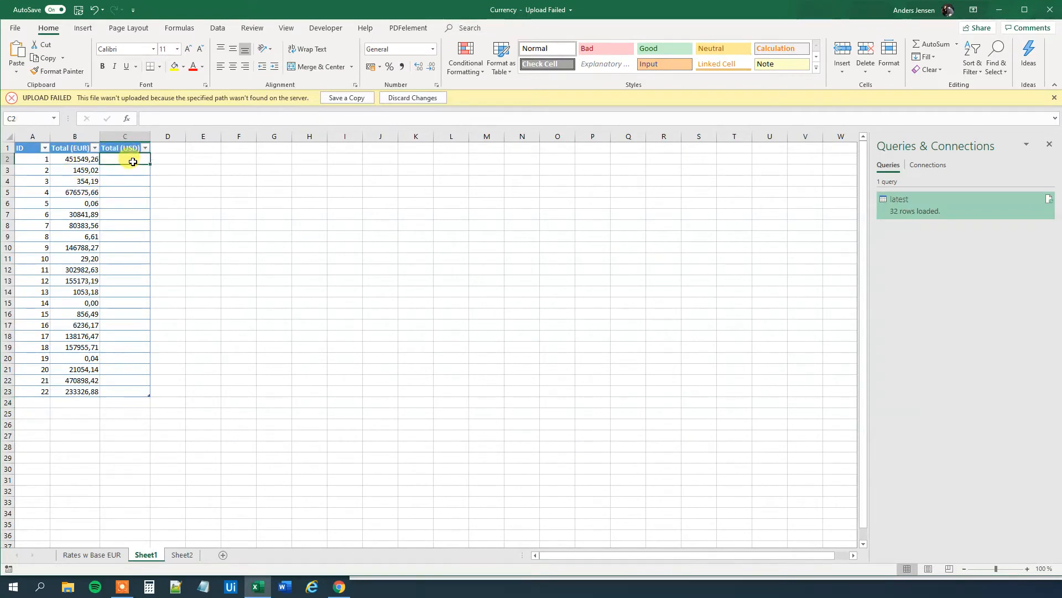
{"action": "left_click", "coordinate": [128, 160]}
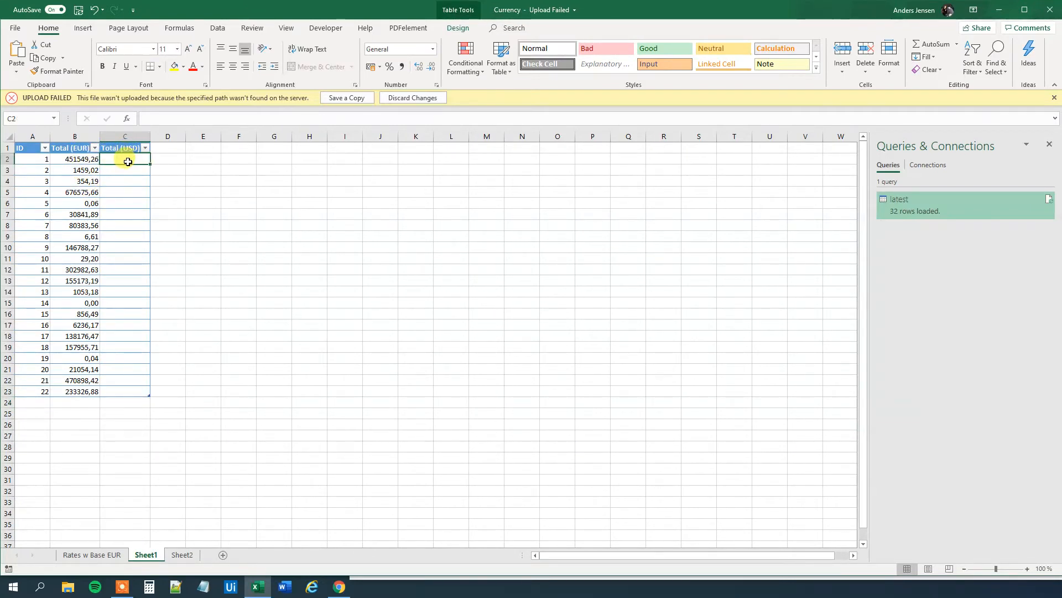
{"action": "type", "text": "="}
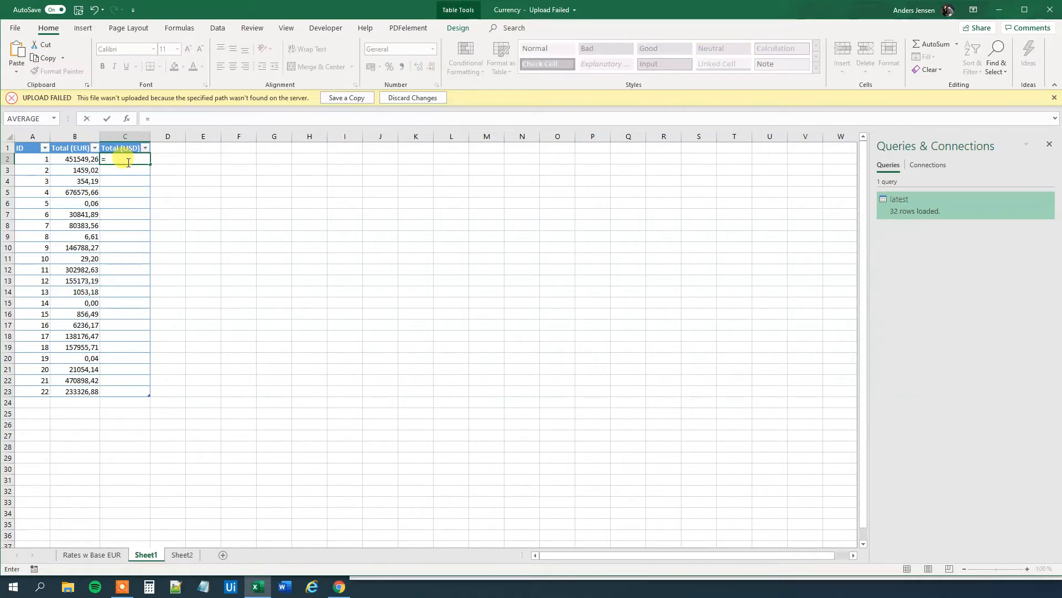
{"action": "left_click", "coordinate": [74, 158]}
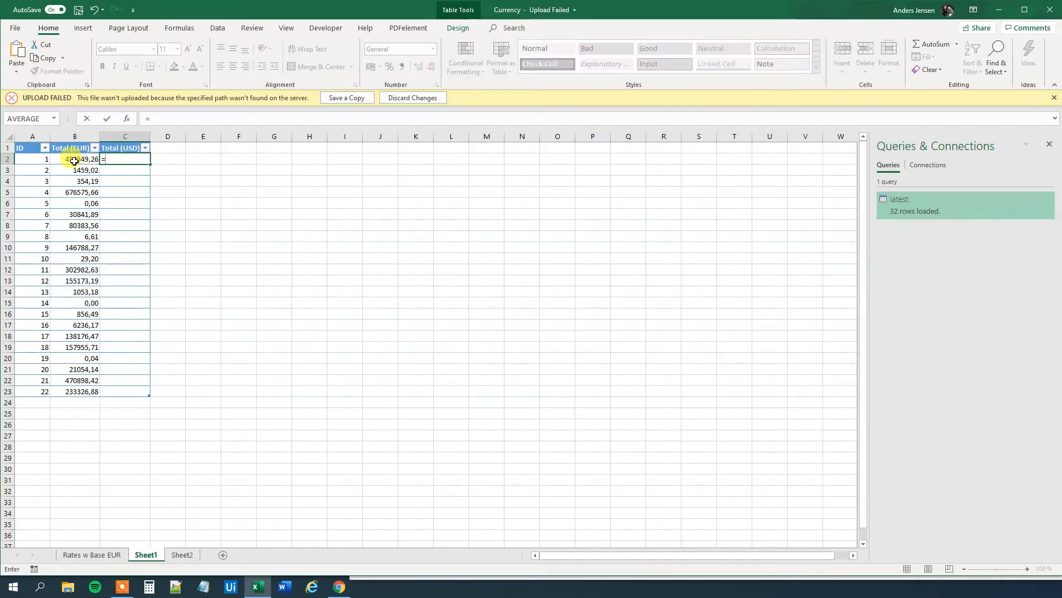
{"action": "left_click", "coordinate": [75, 158]}
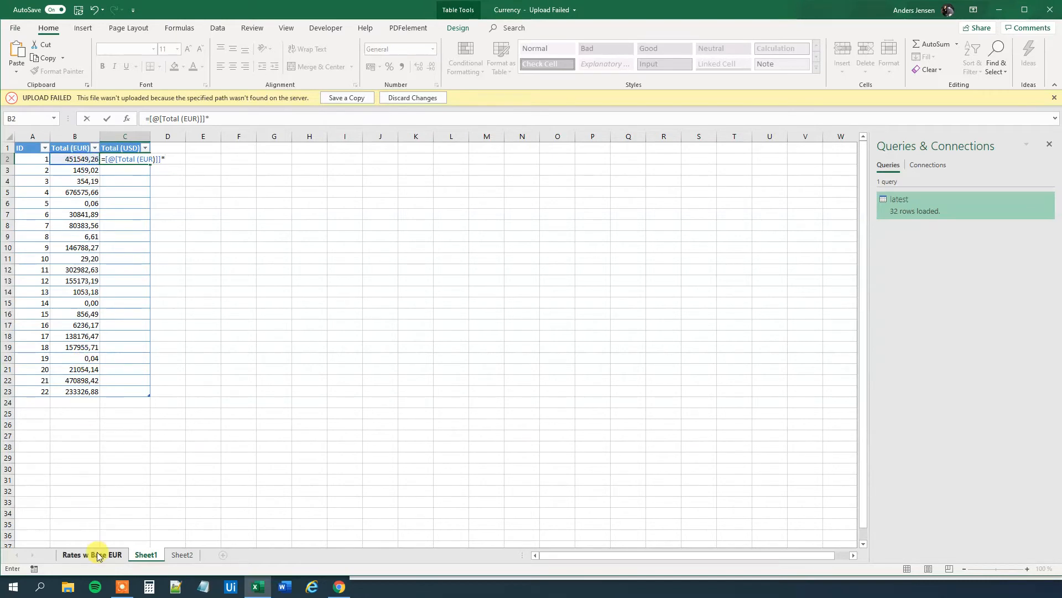
{"action": "left_click", "coordinate": [92, 554]}
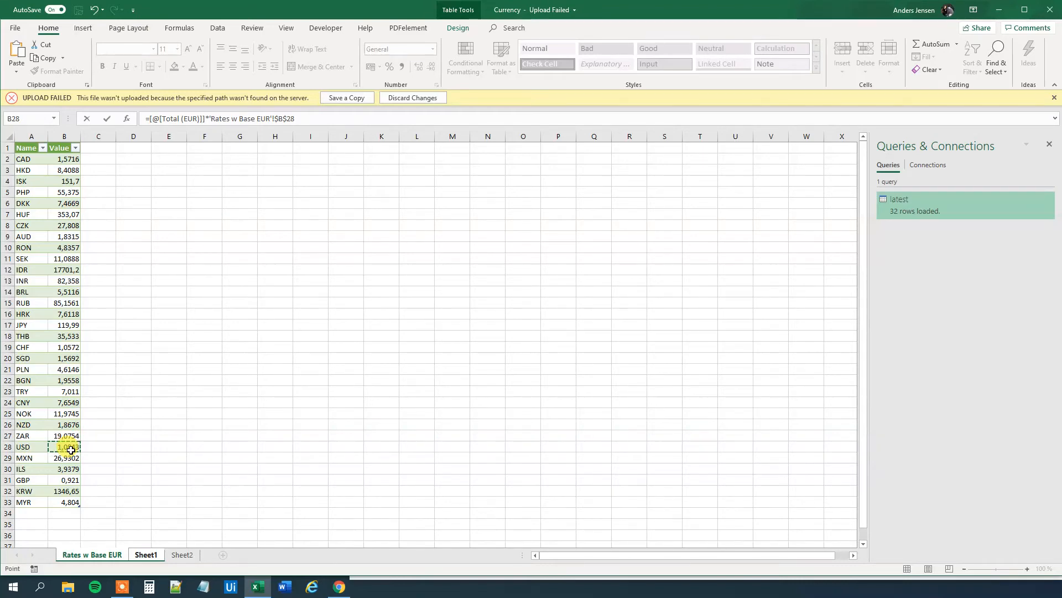
{"action": "left_click", "coordinate": [145, 555]}
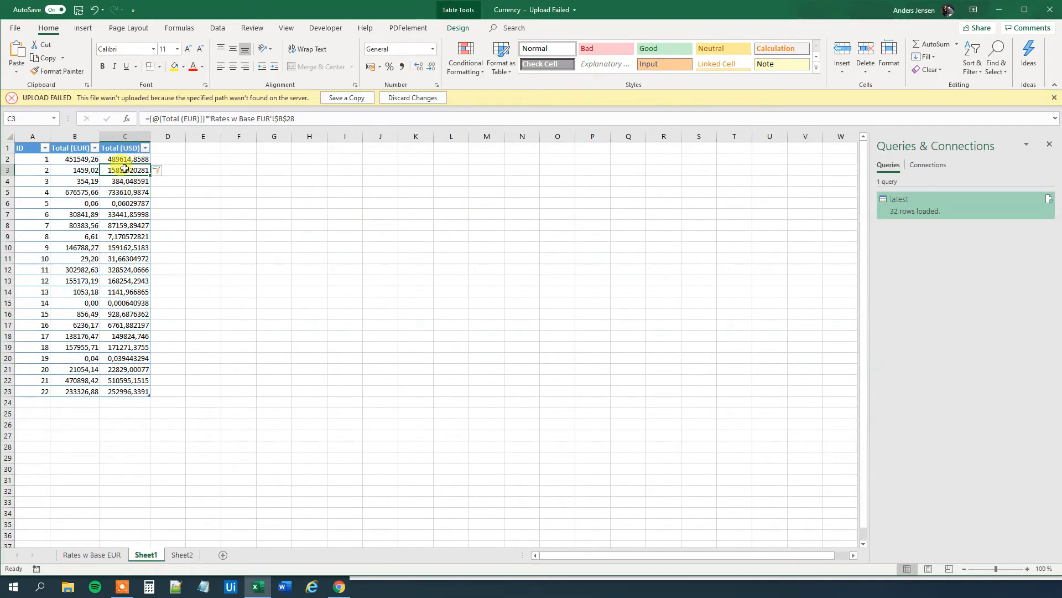
Keep the auto-filled column without replacing data and format Total (USD) to two decimals
{"action": "left_click_drag", "start_coordinate": [125, 171], "coordinate": [126, 358]}
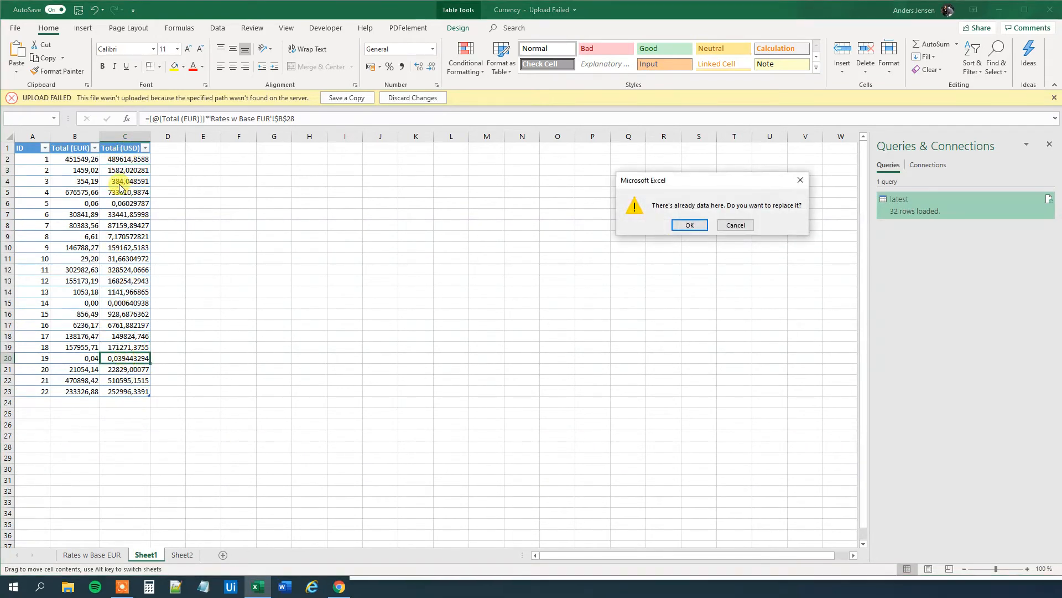
{"action": "left_click", "coordinate": [688, 225]}
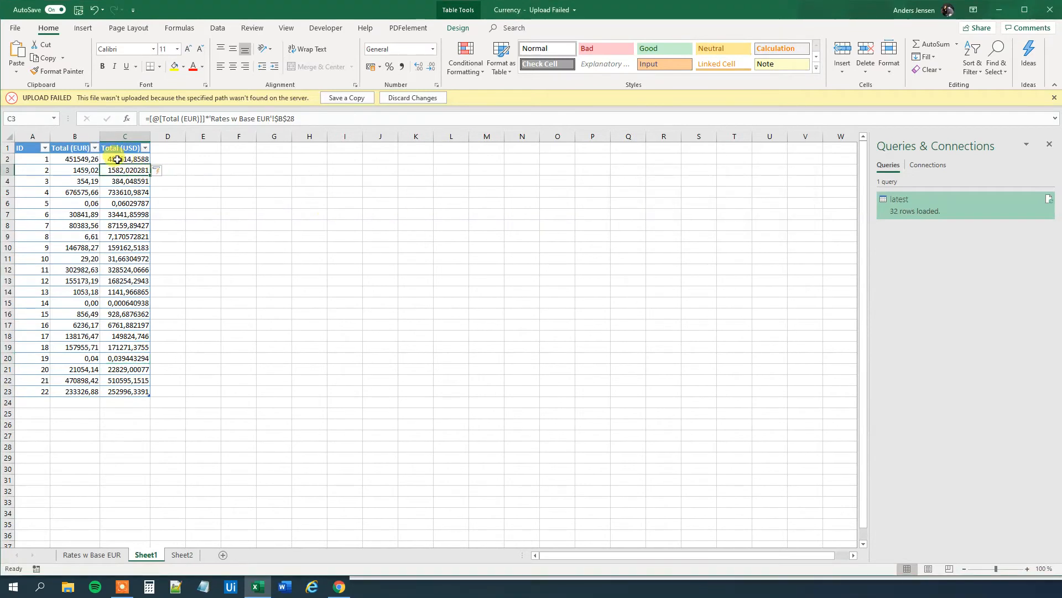
{"action": "left_click", "coordinate": [124, 147]}
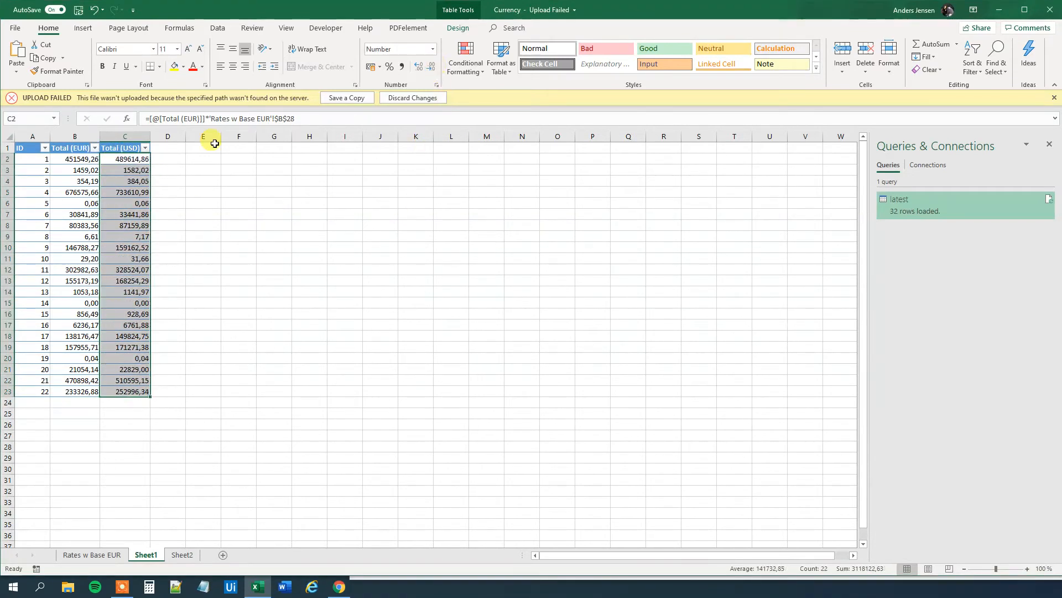
{"action": "left_click", "coordinate": [125, 258]}
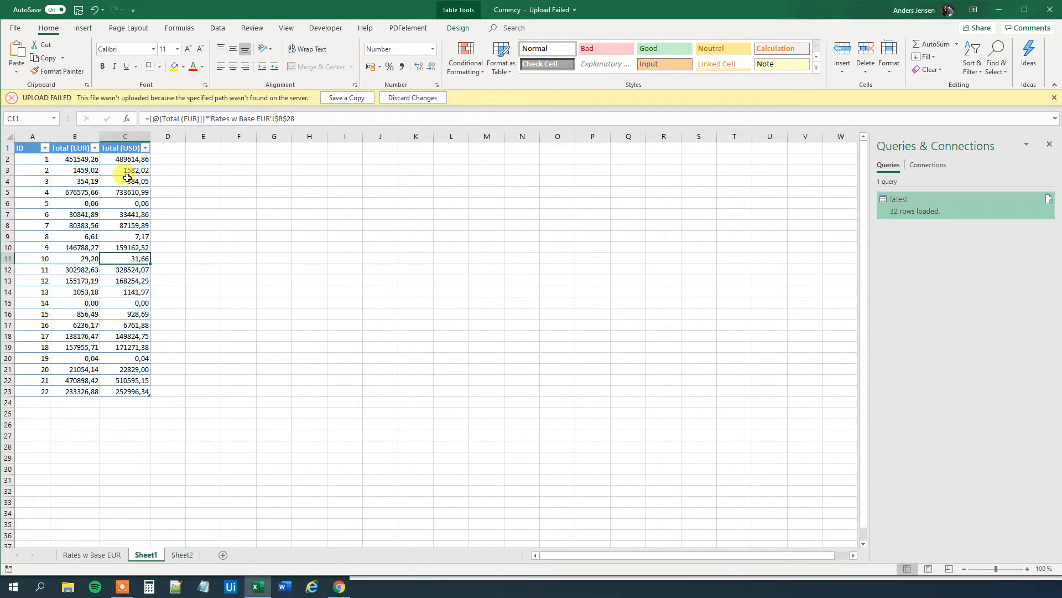
{"action": "left_click", "coordinate": [135, 214]}
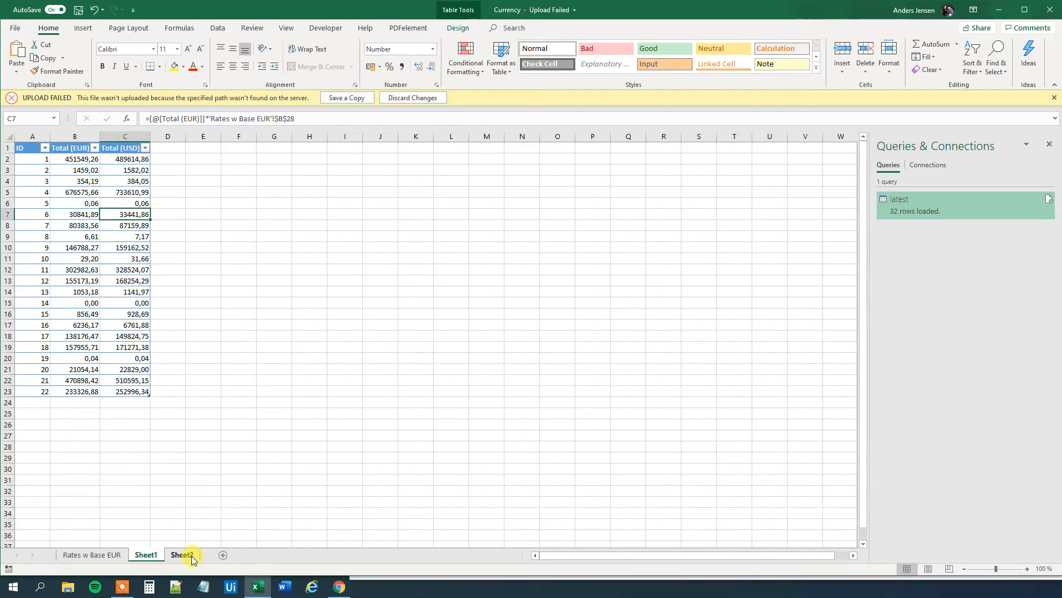
On Sheet2 C2 enter =[@[Total (USD)]]*'Rates w Base EUR'!$B$17/'Rates w Base EUR'!$B$28 for Total (JPY)
{"action": "left_click", "coordinate": [181, 555]}
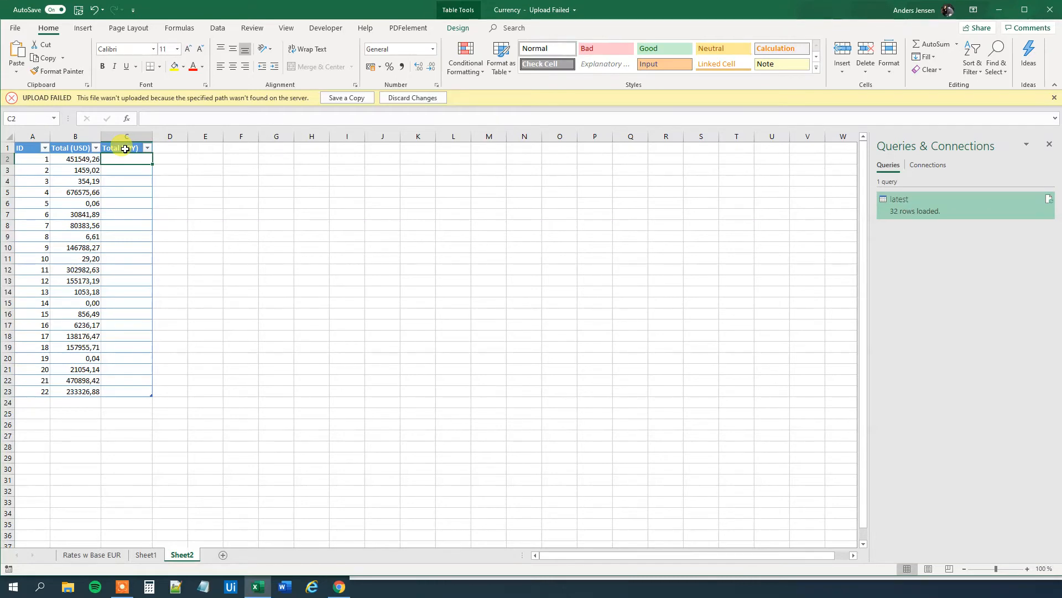
{"action": "type", "text": "=[@[Total (USD"}
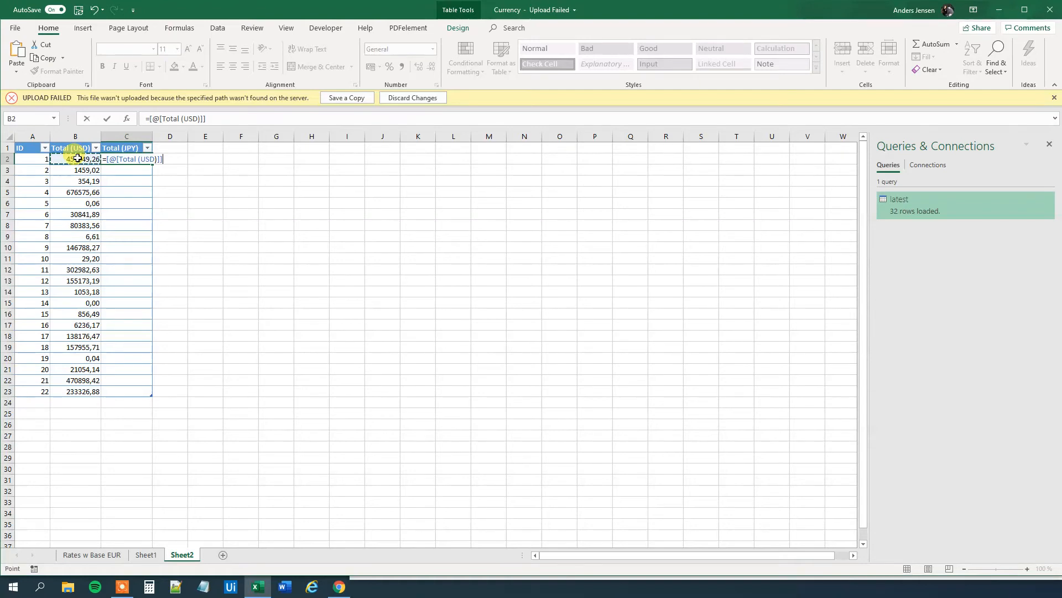
{"action": "type", "text": "*"}
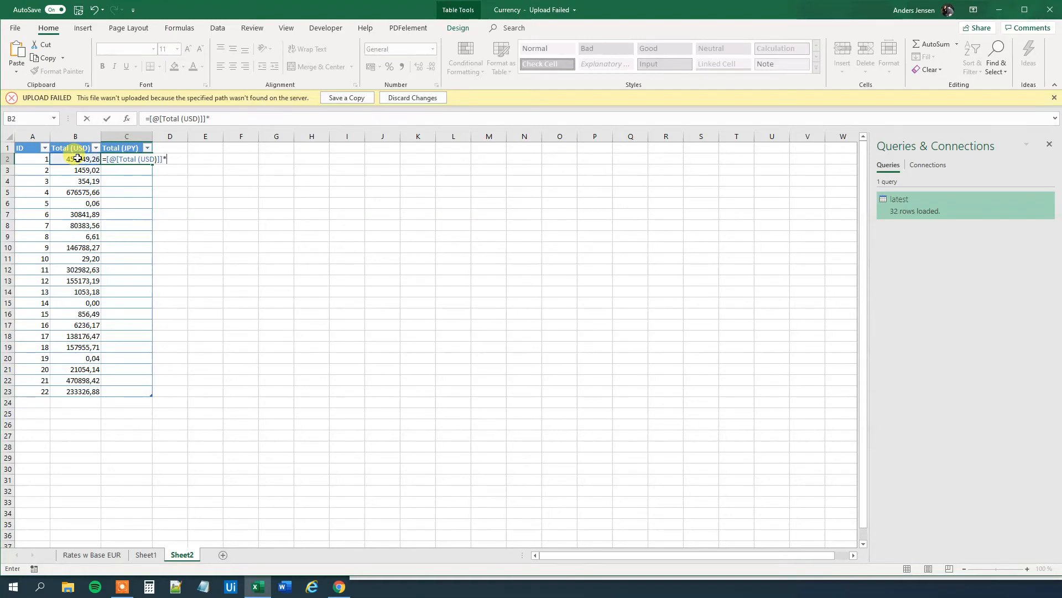
{"action": "left_click", "coordinate": [92, 554]}
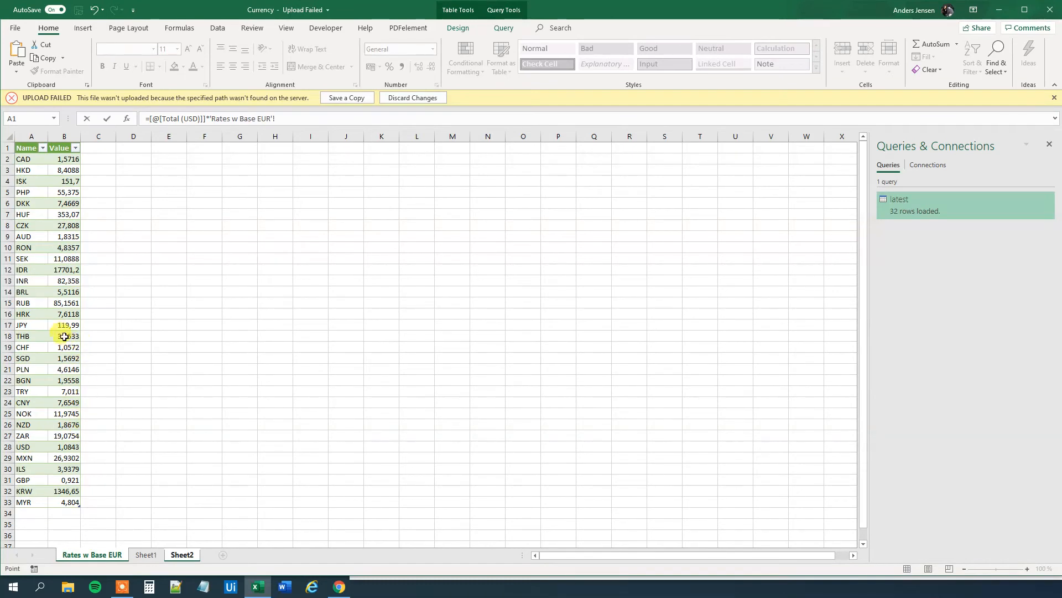
{"action": "left_click", "coordinate": [64, 325]}
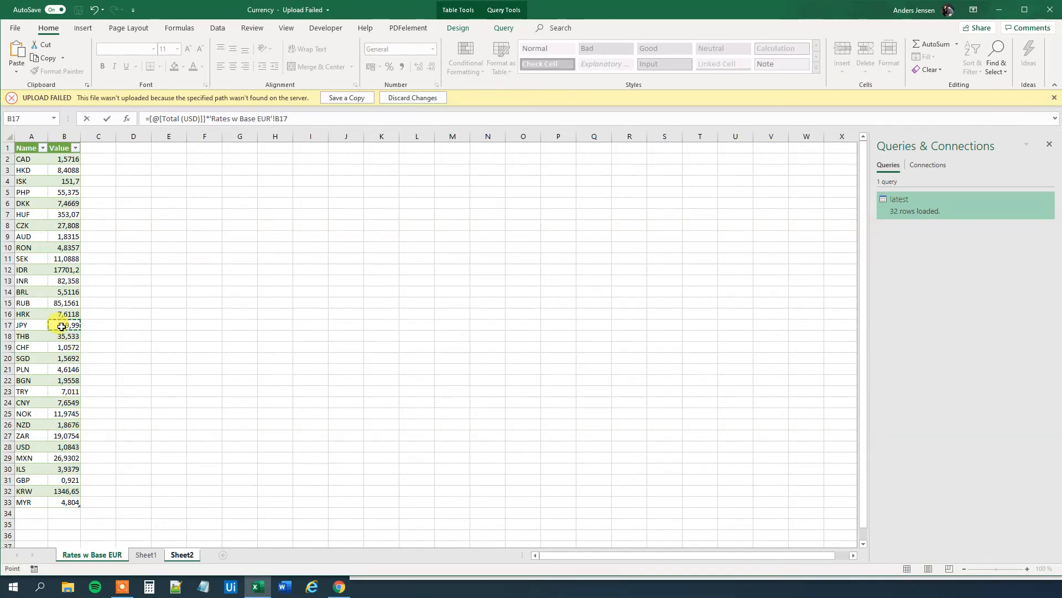
{"action": "key", "text": "f4"}
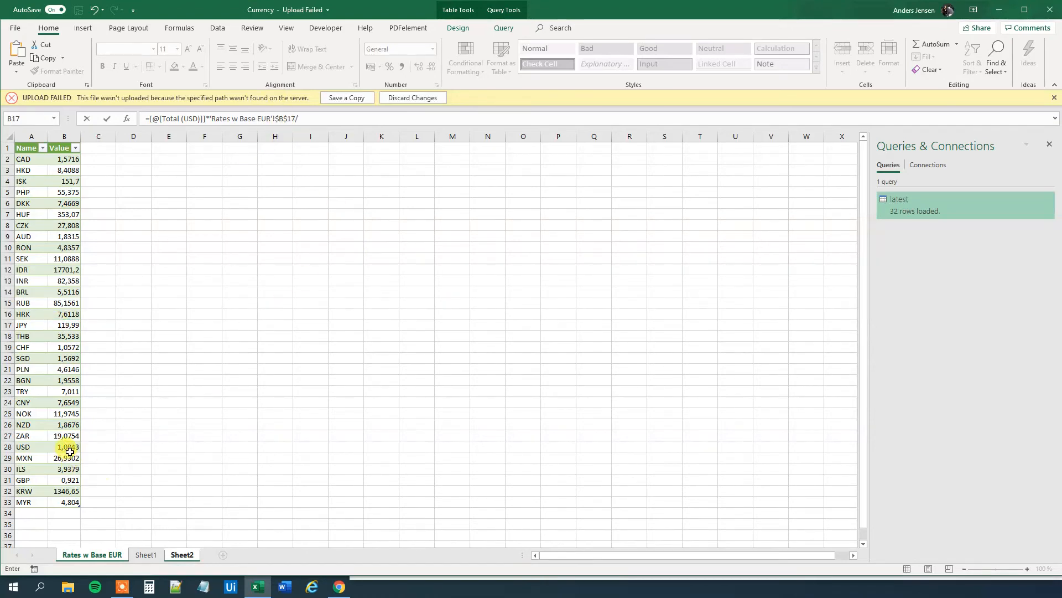
{"action": "left_click", "coordinate": [64, 446]}
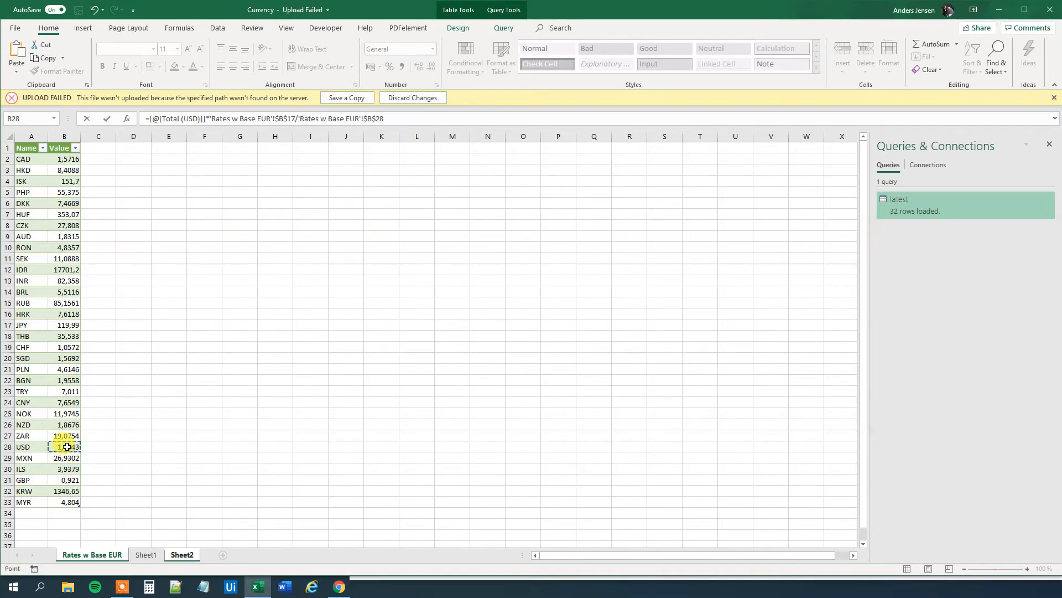
{"action": "left_click", "coordinate": [181, 555]}
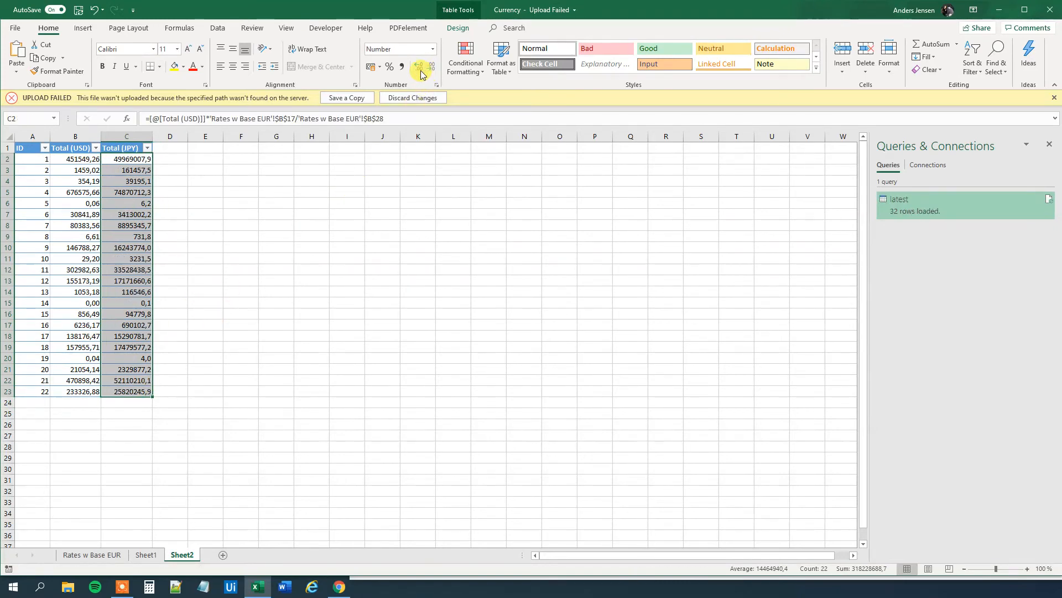
Reduce the JPY totals' decimals, then find and select the latest?base=USD example URL in the docs
{"action": "left_click", "coordinate": [418, 67]}
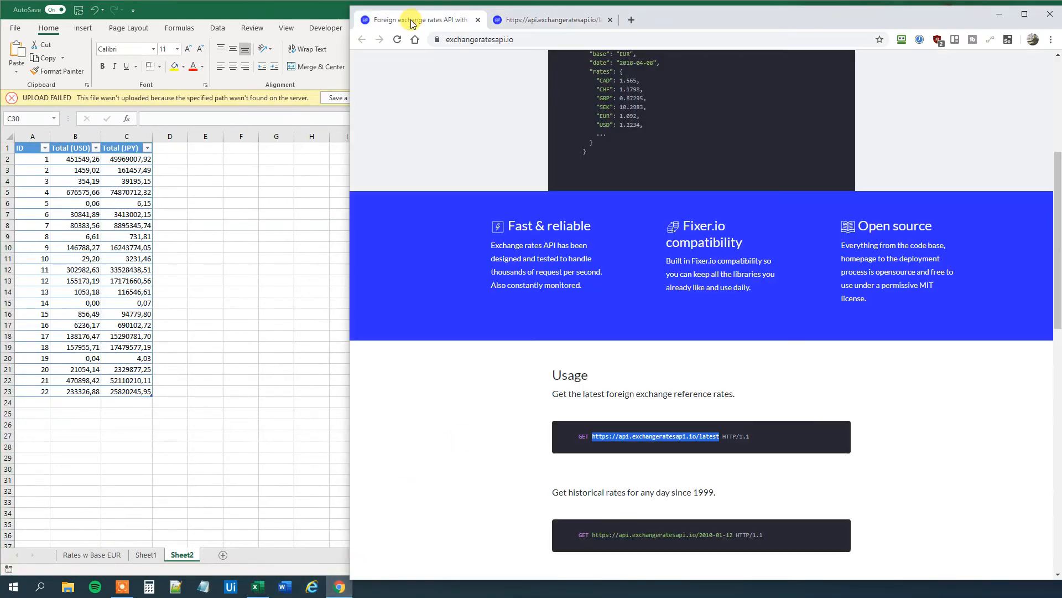
{"action": "scroll", "scroll_direction": "down", "scroll_amount": 3}
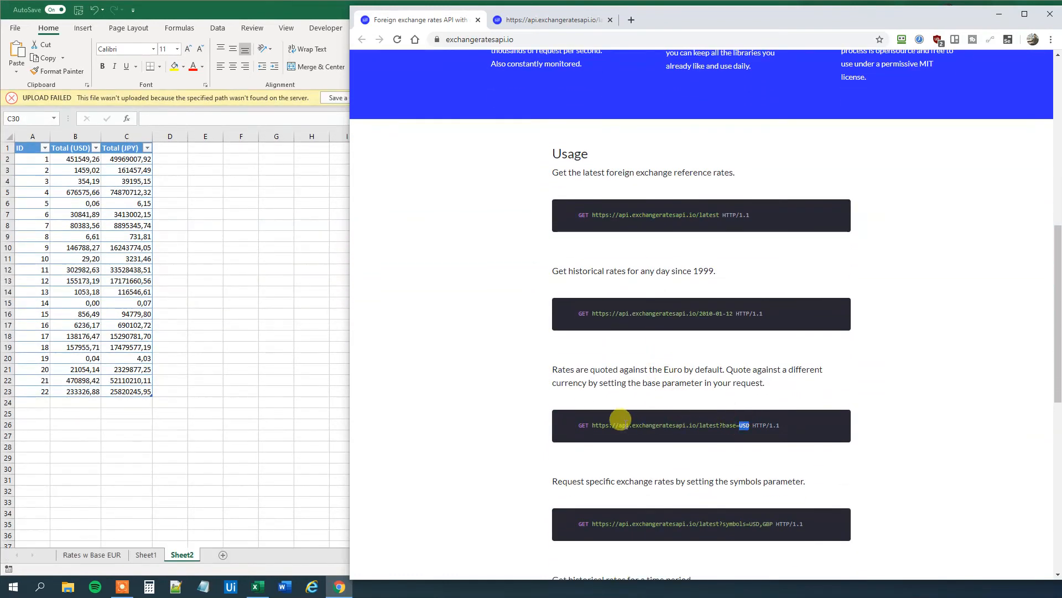
{"action": "left_click_drag", "start_coordinate": [614, 425], "coordinate": [745, 425]}
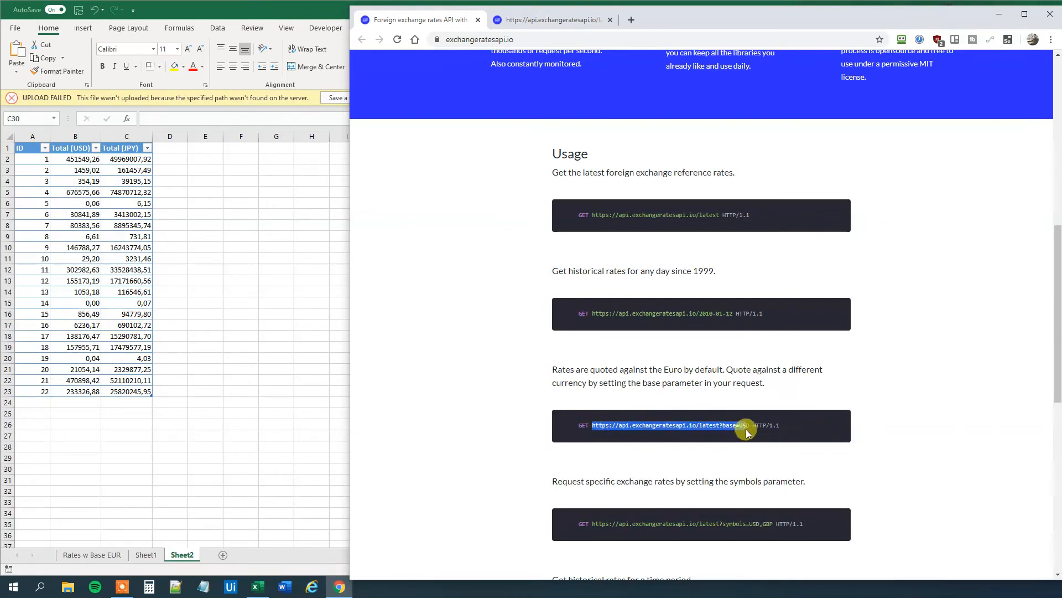
{"action": "mouse_move", "coordinate": [686, 346]}
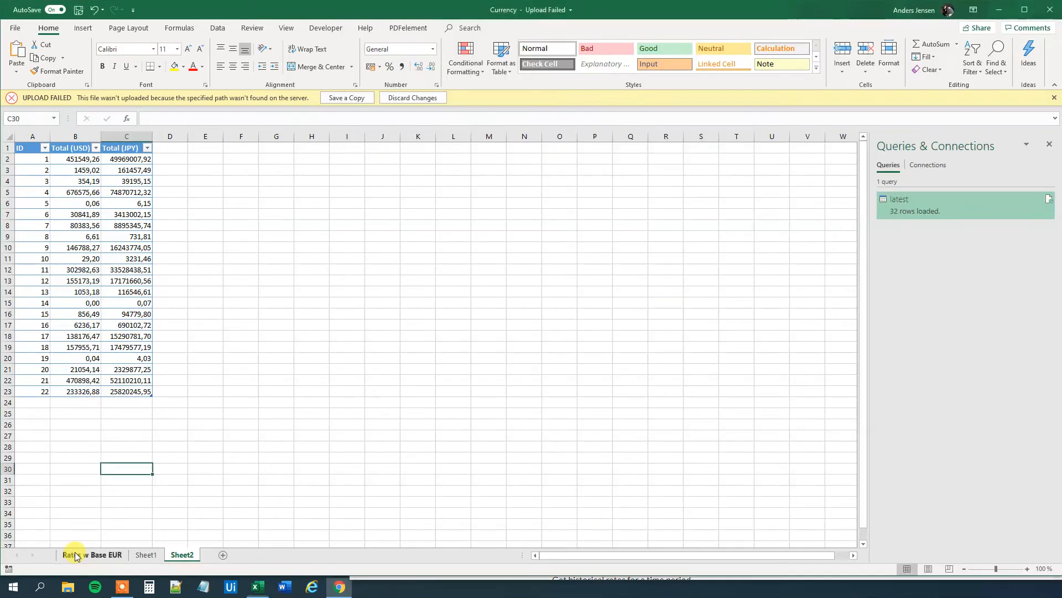
Show the Rates w Base EUR sheet, load the API address with ?base=USD appended, and return to Excel
{"action": "left_click", "coordinate": [91, 554]}
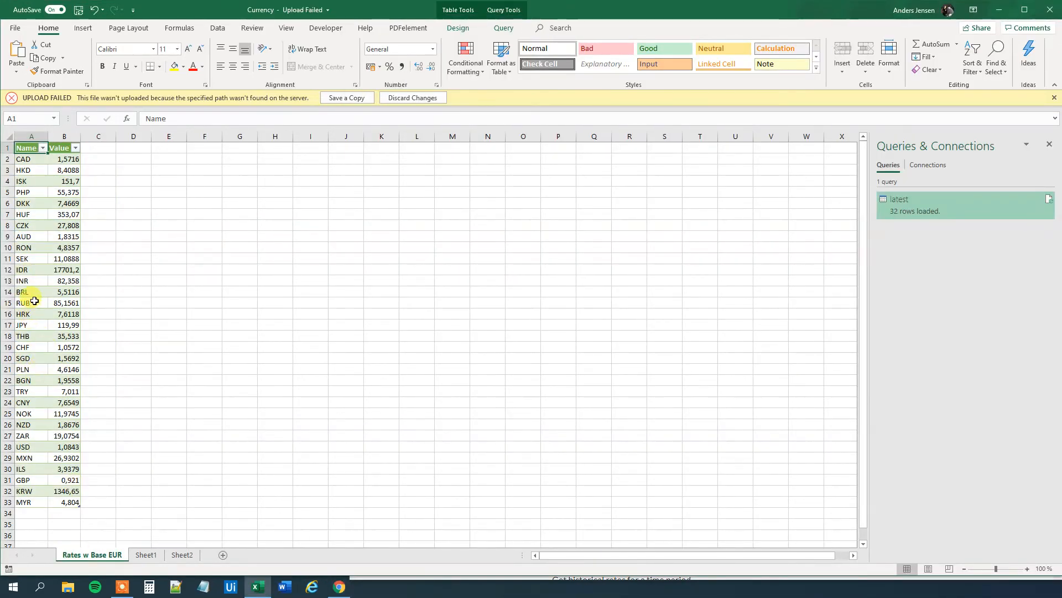
{"action": "mouse_move", "coordinate": [39, 263]}
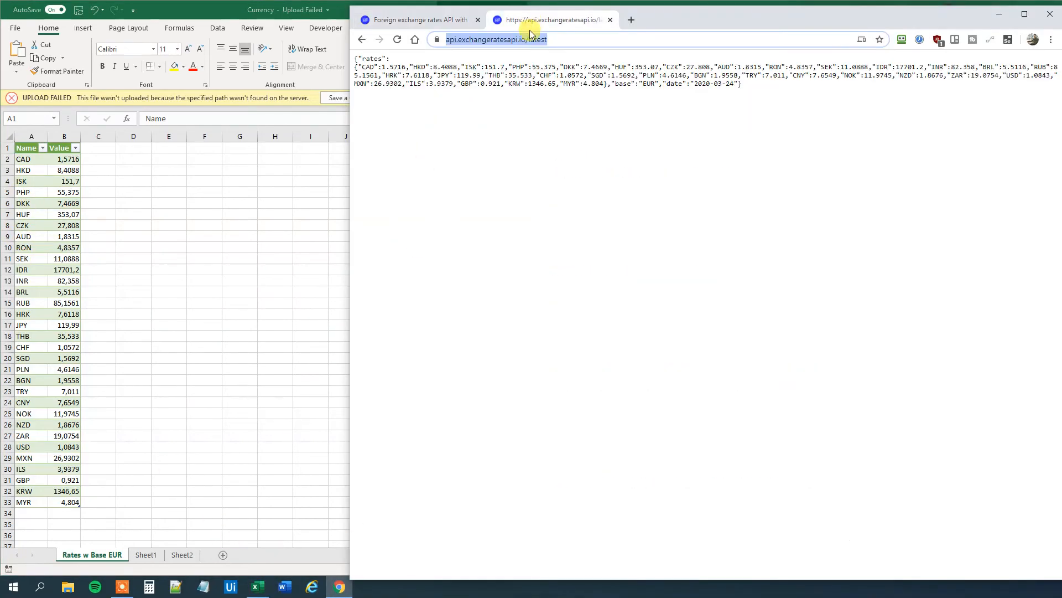
{"action": "type", "text": "?base=USD"}
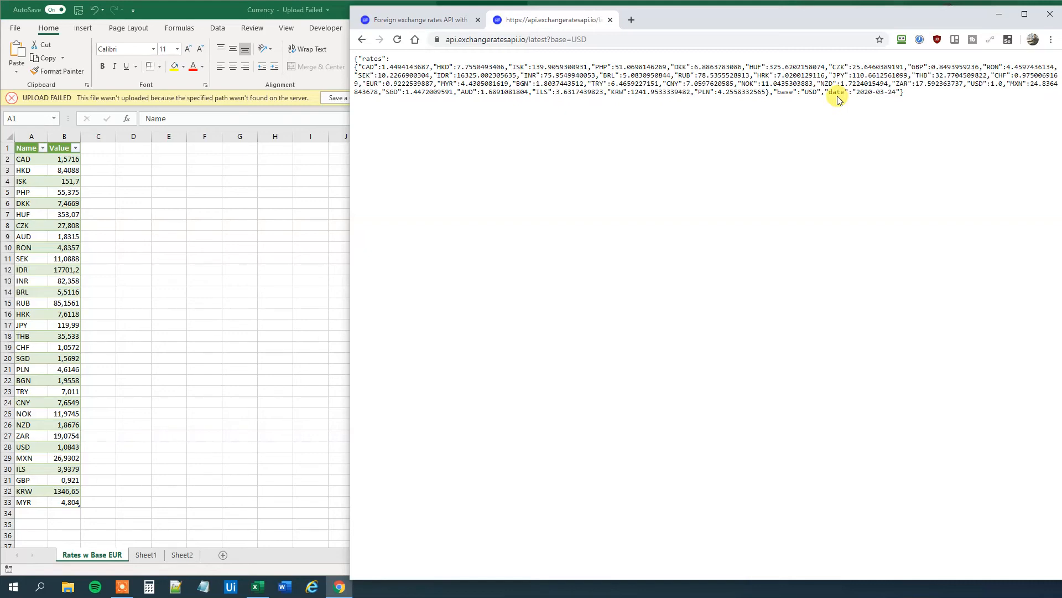
{"action": "left_click", "coordinate": [514, 39]}
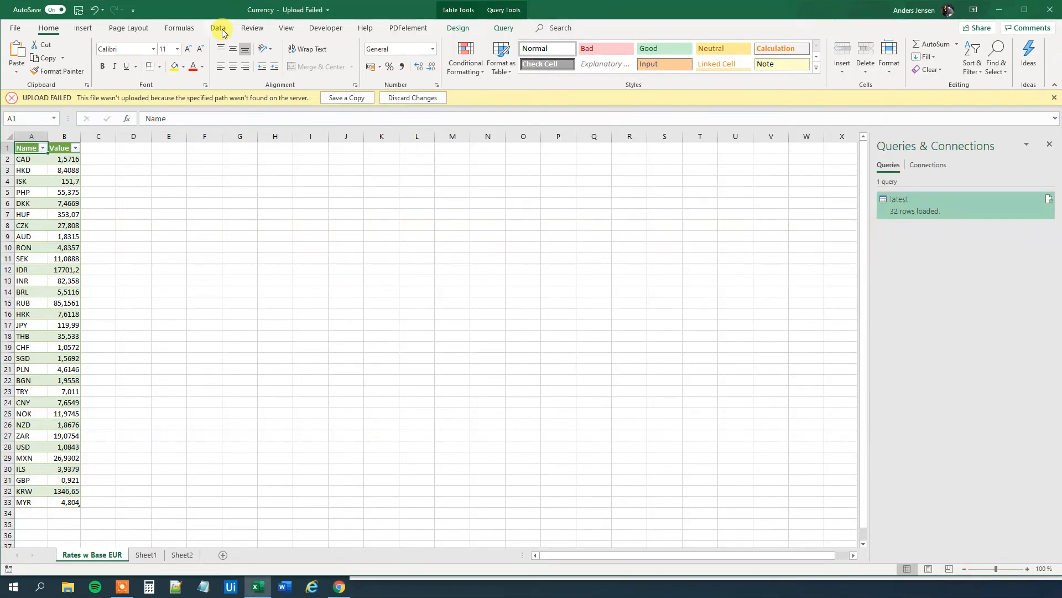
Import base=USD web rates via Power Query Record > Into Table and load as a 33-row table
{"action": "left_click", "coordinate": [218, 28]}
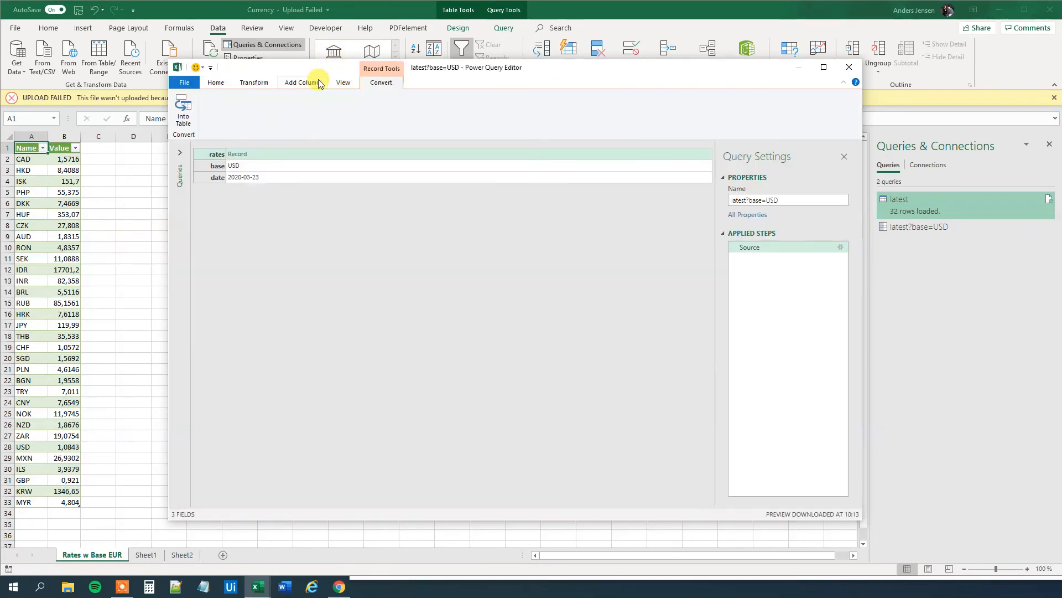
{"action": "left_click", "coordinate": [236, 154]}
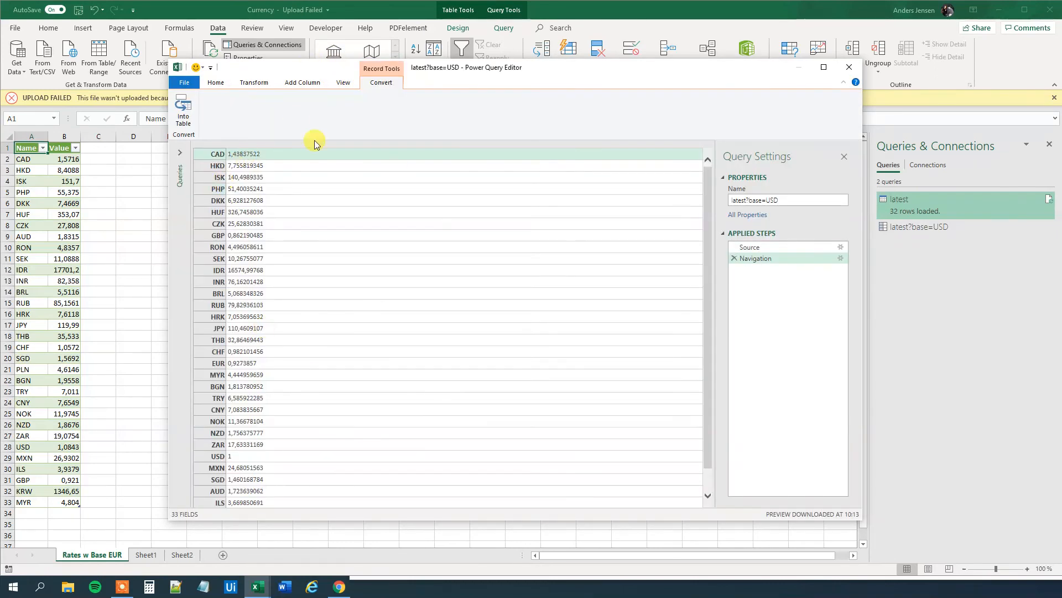
{"action": "mouse_move", "coordinate": [220, 128]}
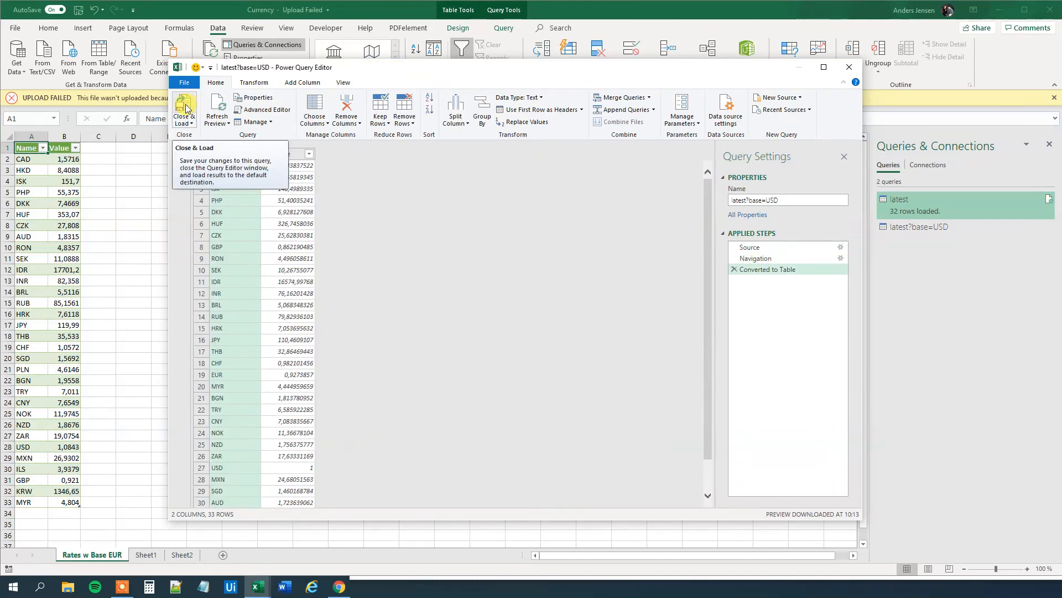
{"action": "left_click", "coordinate": [182, 109]}
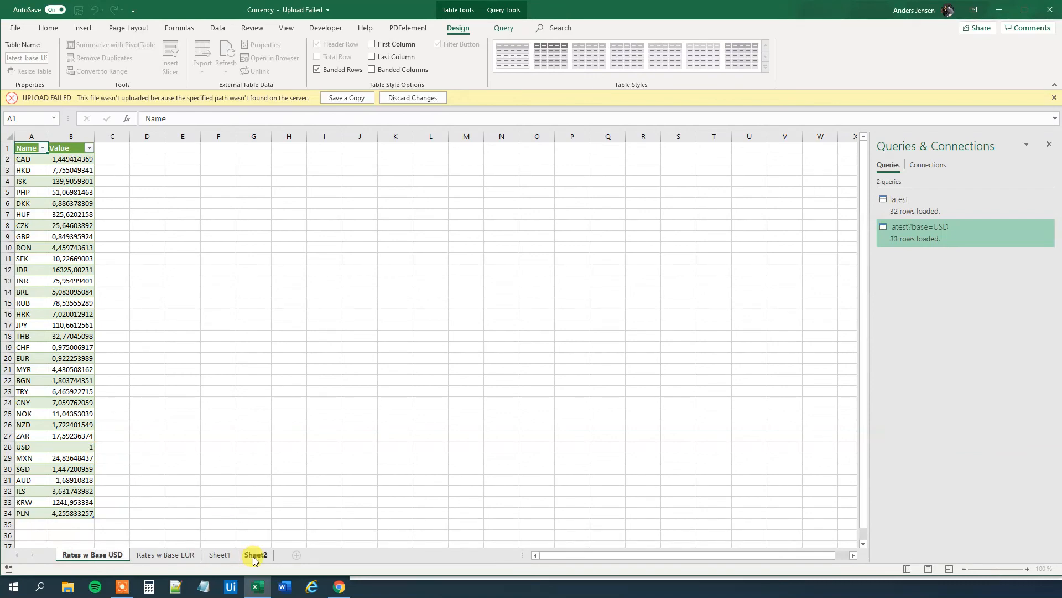
Clear the existing Total (JPY) values in C2:C23 on Sheet2
{"action": "left_click", "coordinate": [255, 555]}
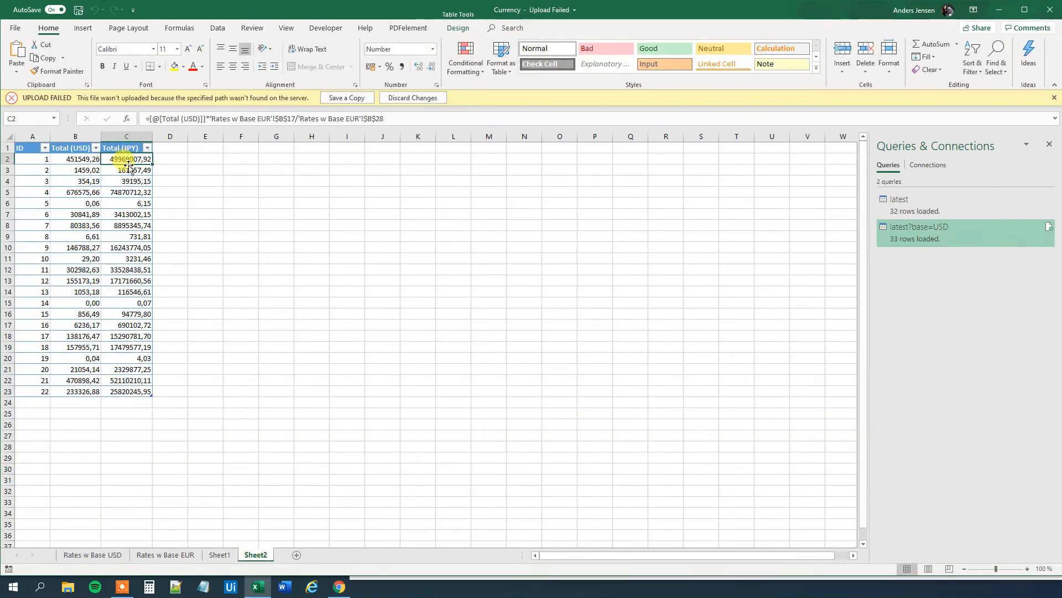
{"action": "left_click_drag", "start_coordinate": [126, 159], "coordinate": [126, 258]}
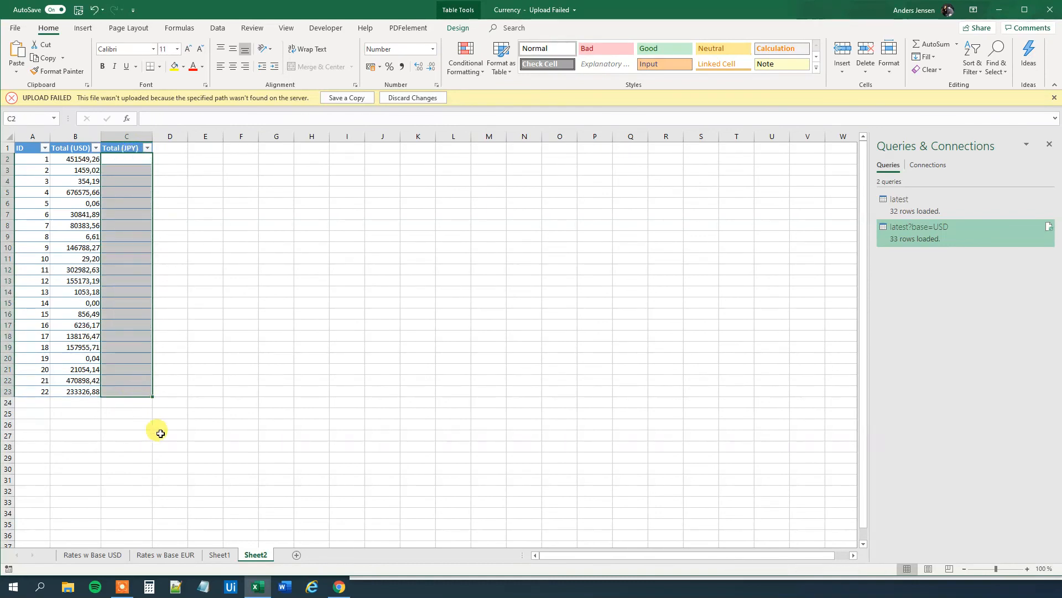
Enter =[@[Total (USD)]]*'Rates w Base USD'!$B$17 in C2 with the JPY rate absolute
{"action": "left_click", "coordinate": [127, 159]}
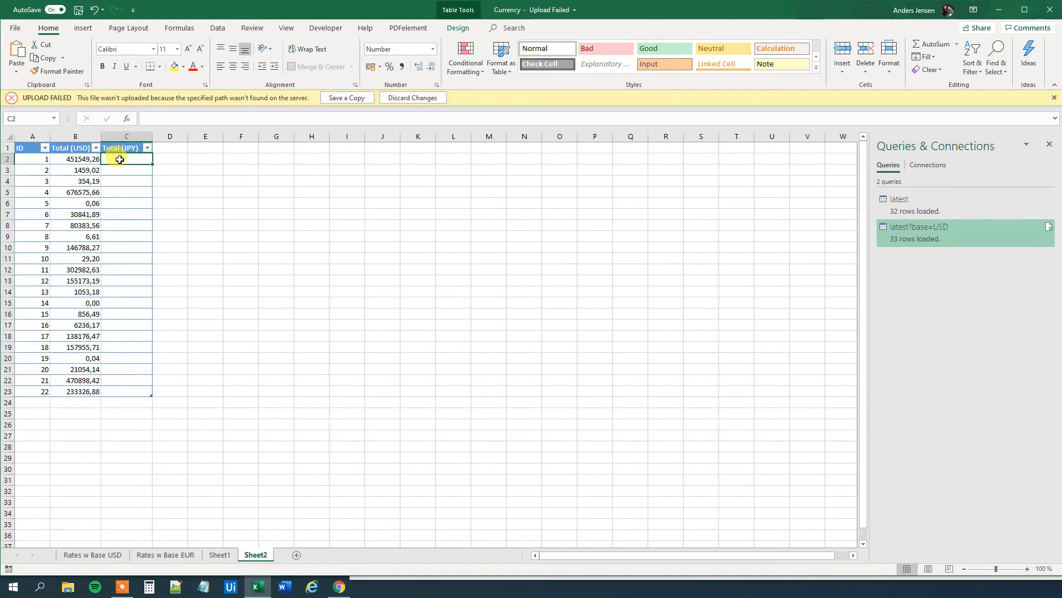
{"action": "type", "text": "="}
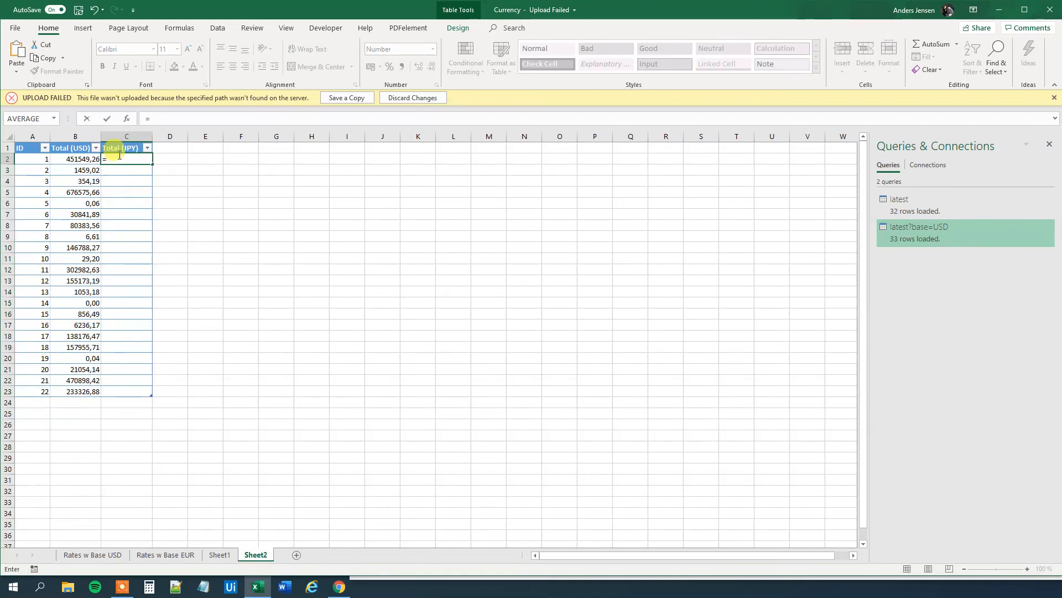
{"action": "left_click", "coordinate": [75, 159]}
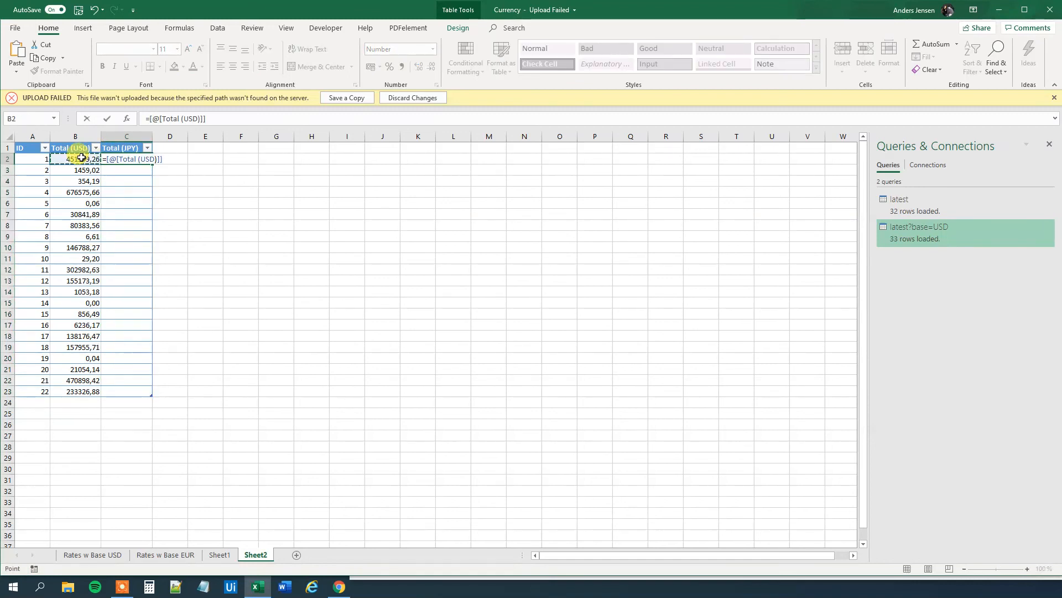
{"action": "type", "text": "*"}
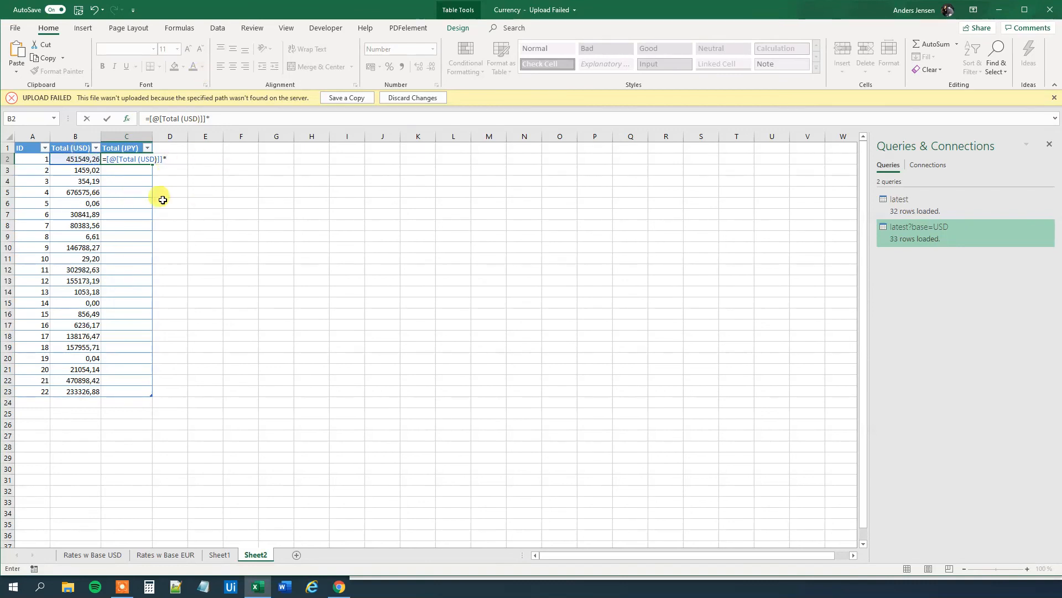
{"action": "left_click", "coordinate": [92, 555]}
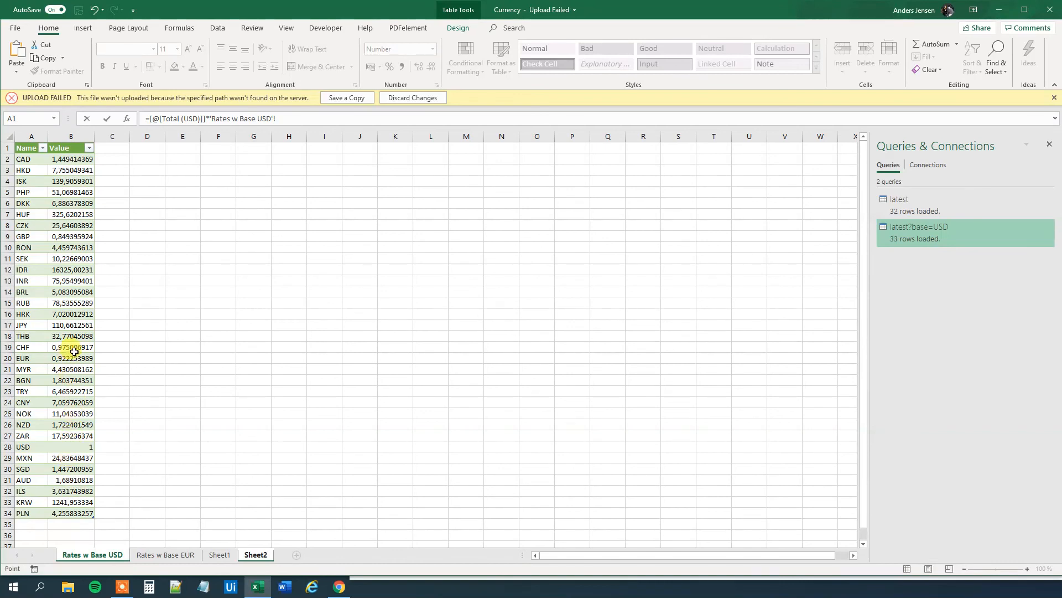
{"action": "left_click", "coordinate": [71, 324]}
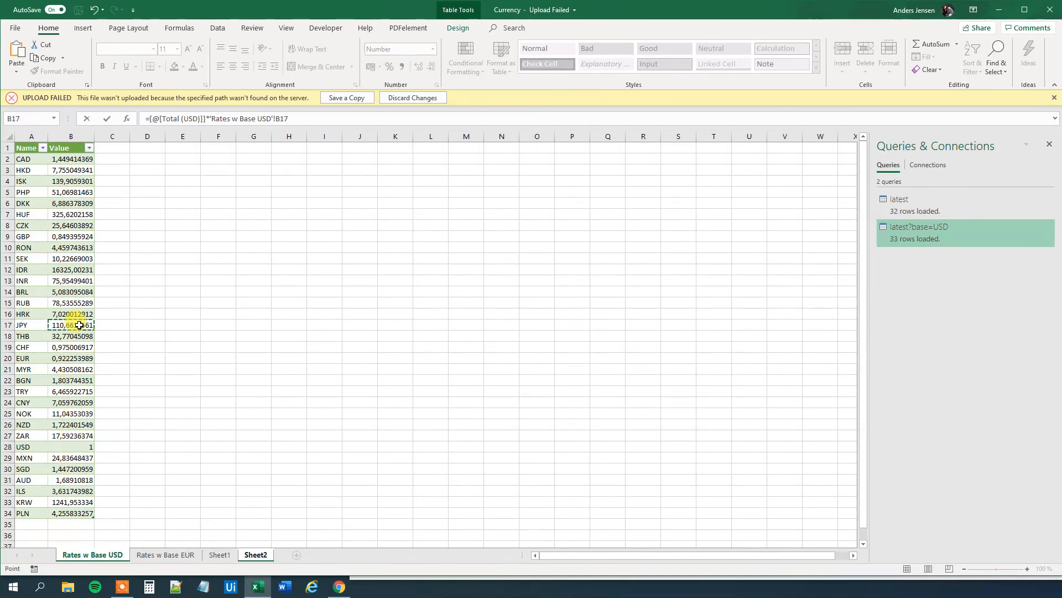
{"action": "left_click", "coordinate": [256, 554]}
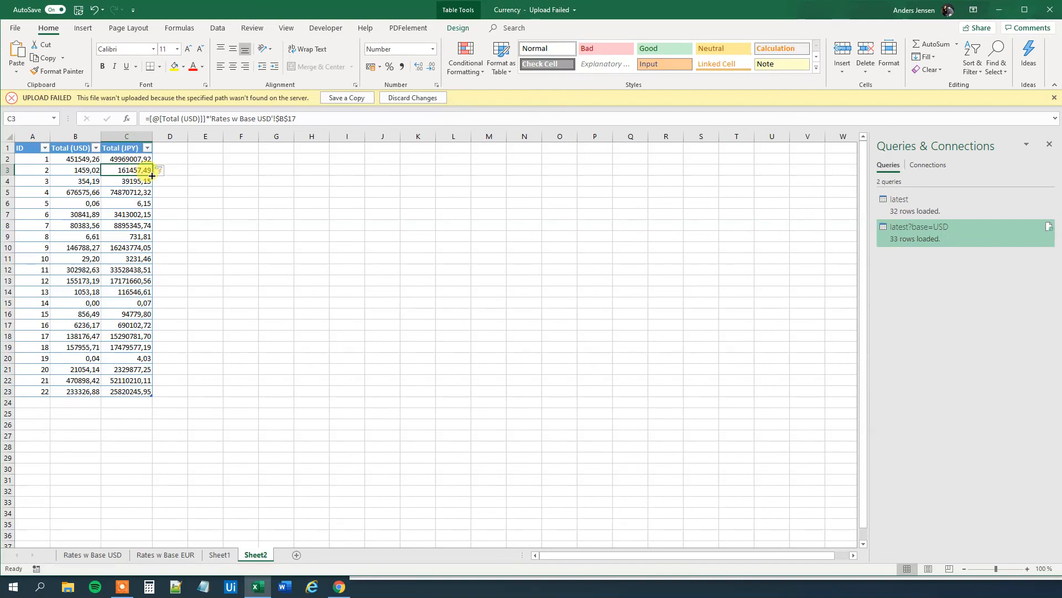
{"action": "mouse_move", "coordinate": [186, 176]}
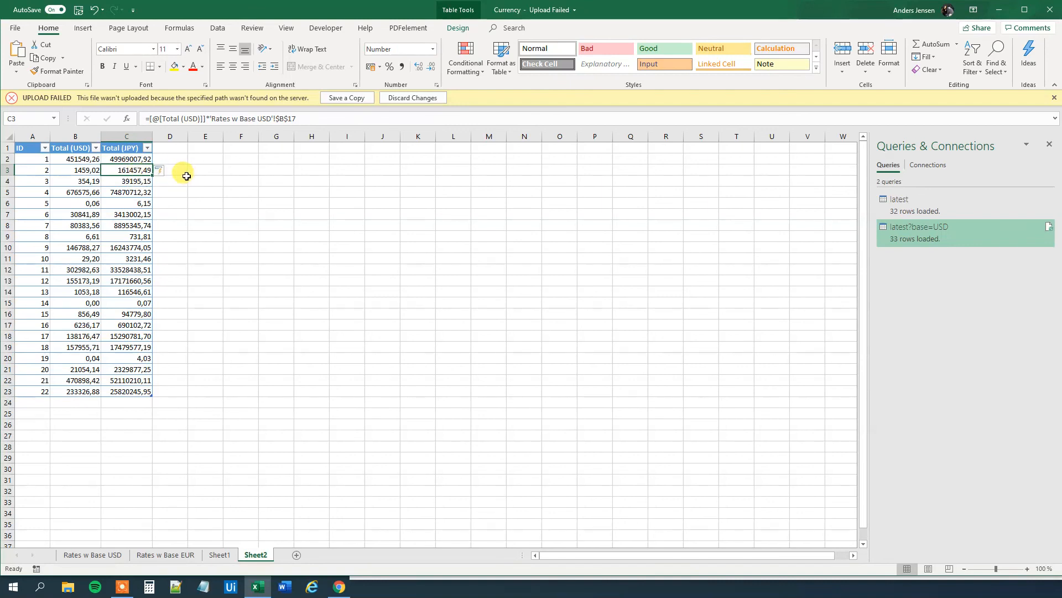
{"action": "mouse_move", "coordinate": [169, 193]}
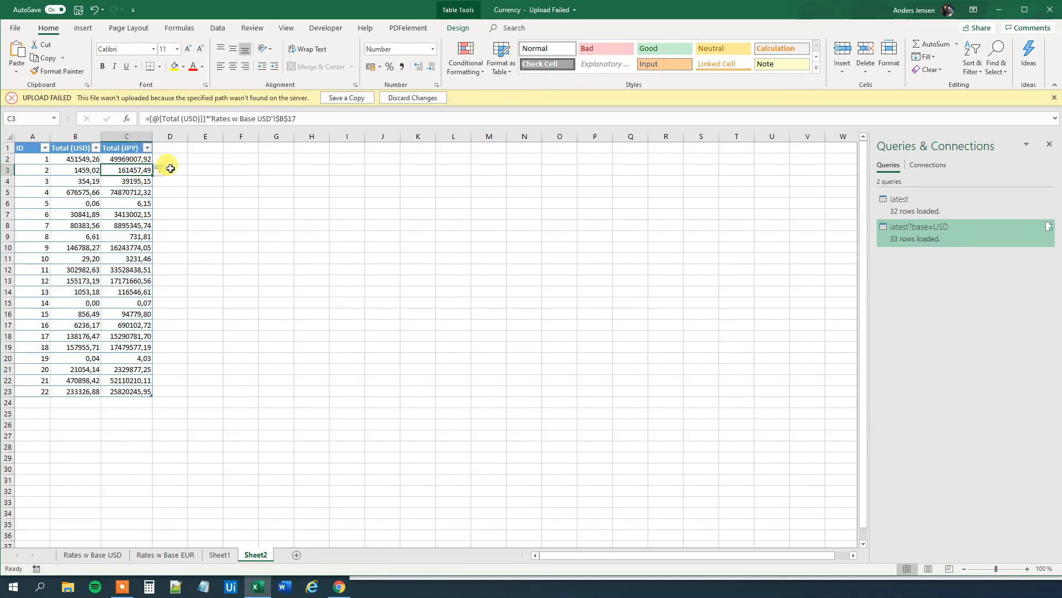
{"action": "mouse_move", "coordinate": [594, 222]}
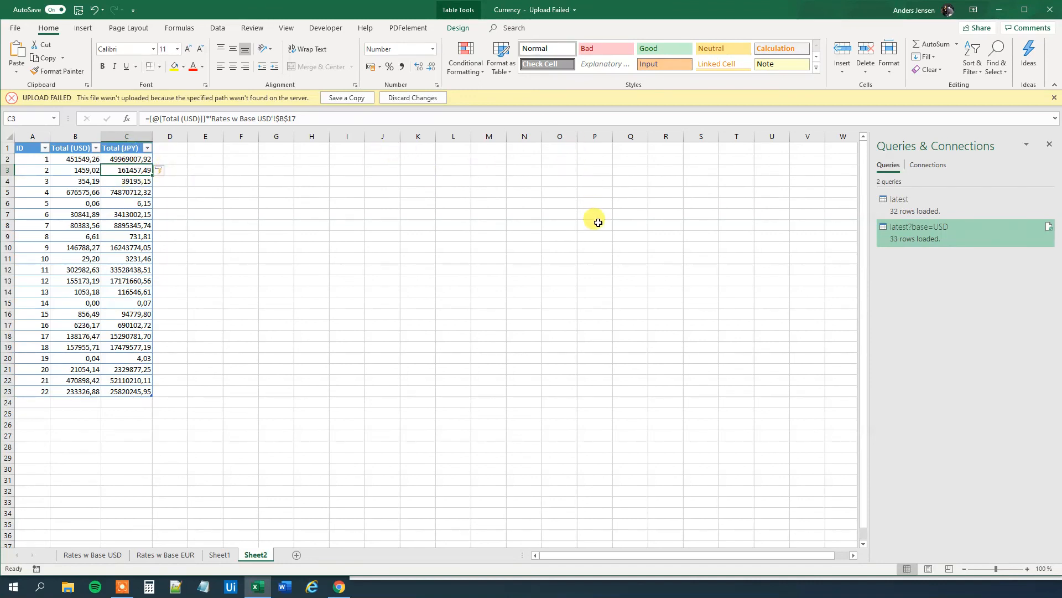